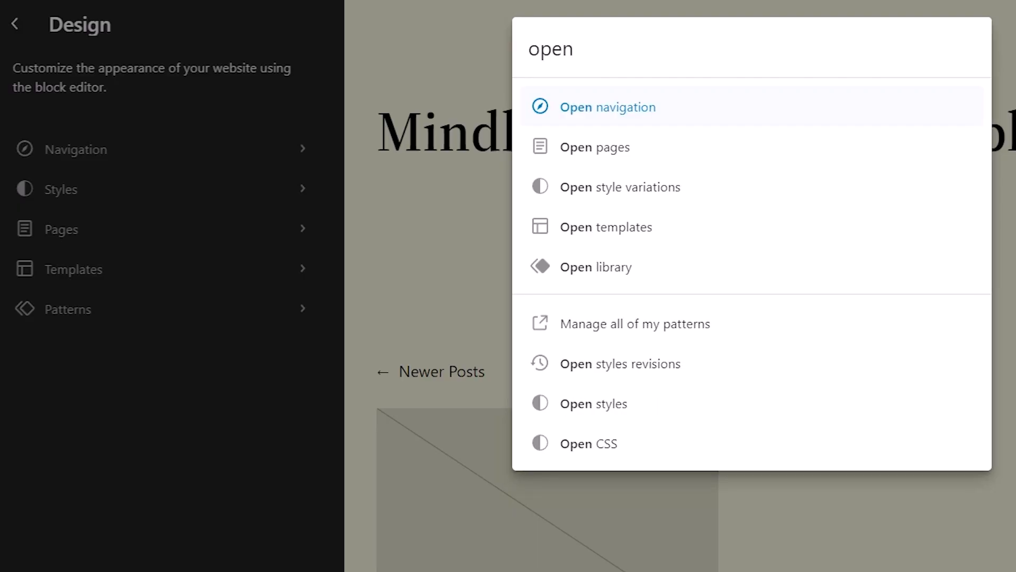
Open the 6.3 navigation menu from Design > Navigation in the full block editor
click(620, 364)
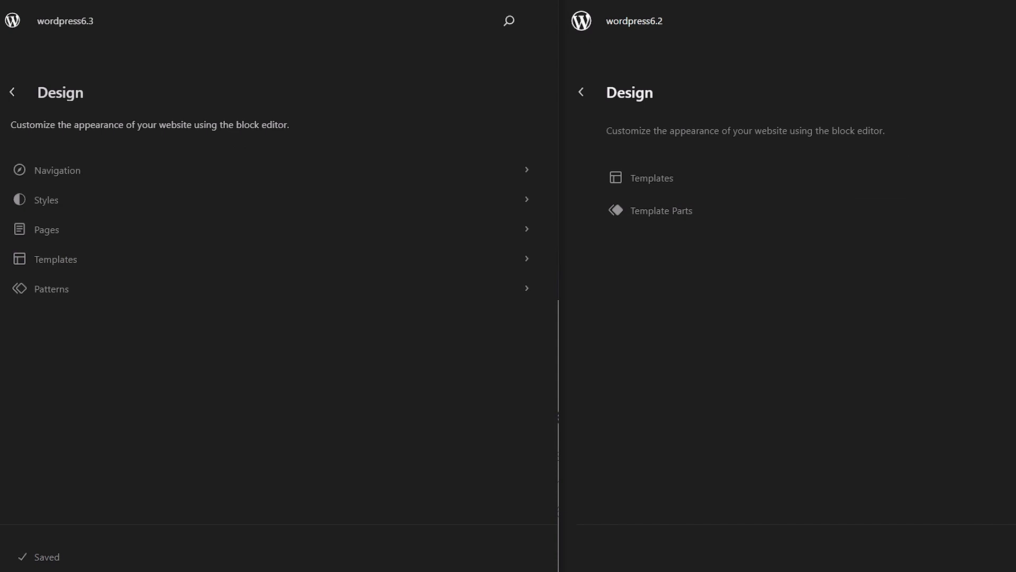
mouse_move(673, 131)
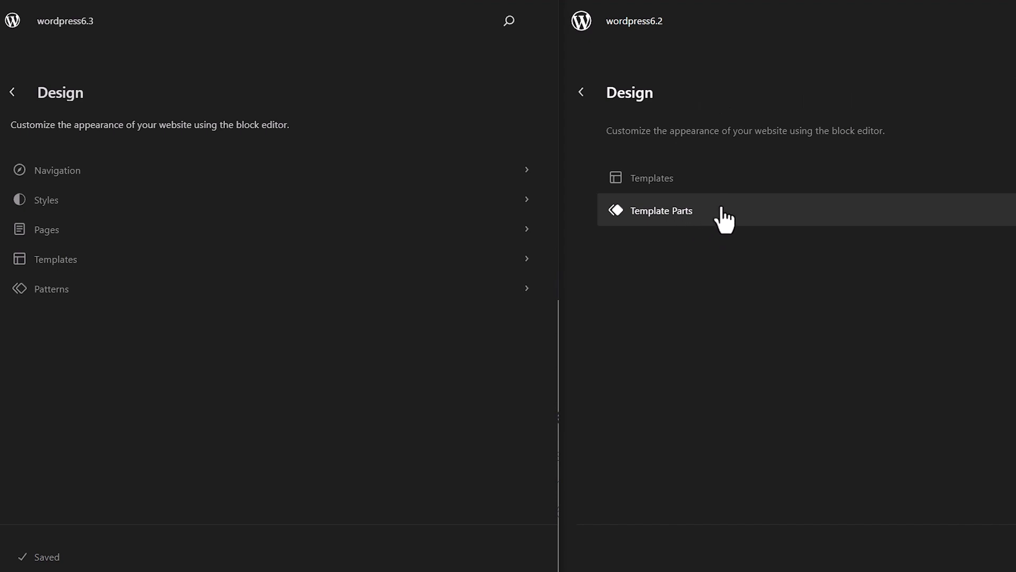
mouse_move(433, 217)
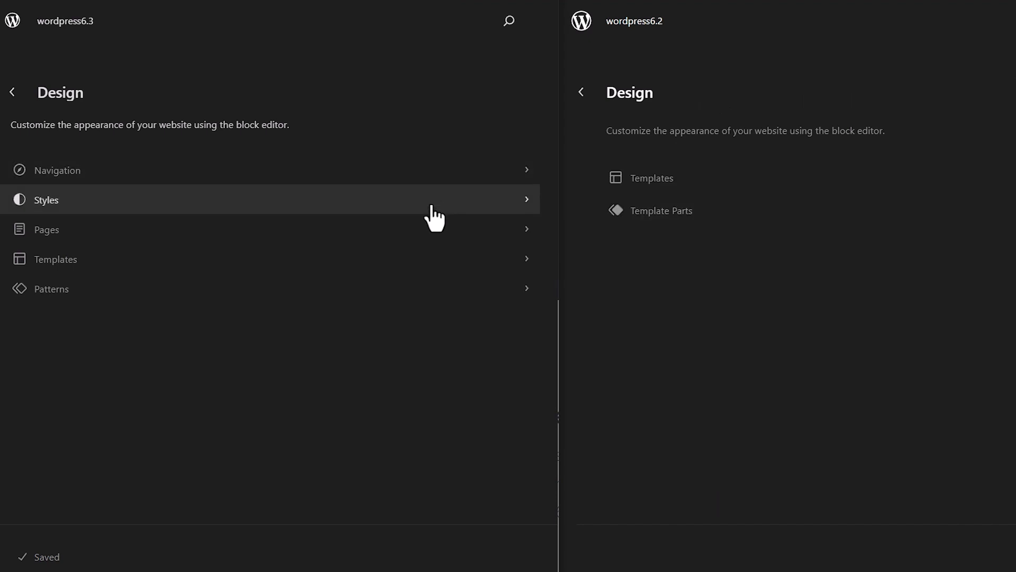
mouse_move(404, 223)
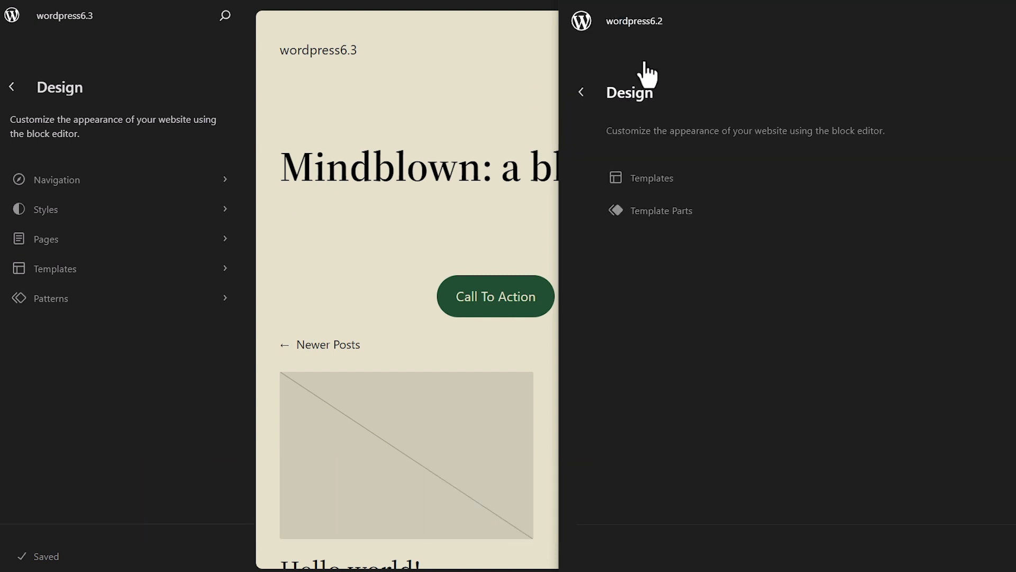
mouse_move(644, 72)
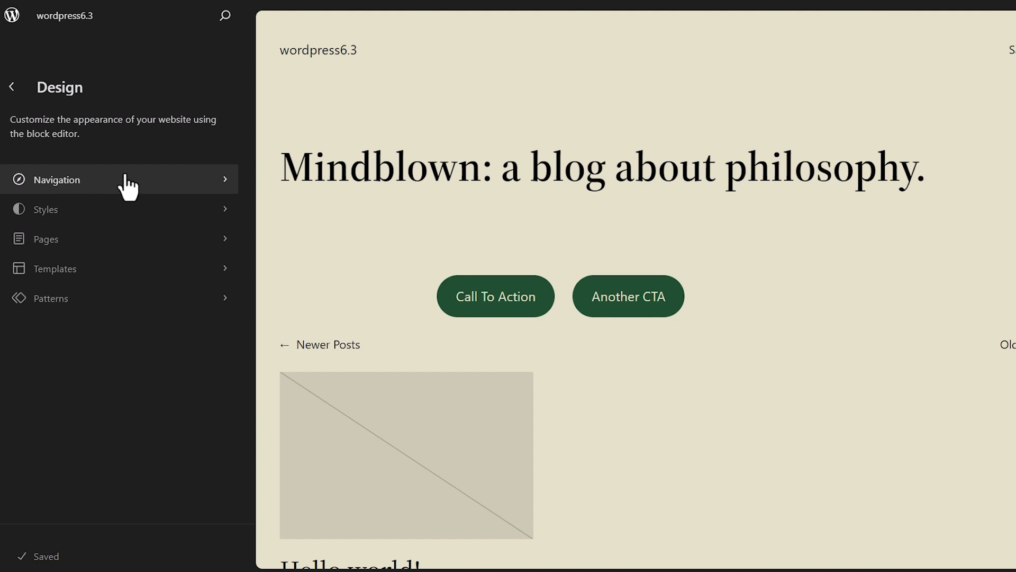
mouse_move(124, 192)
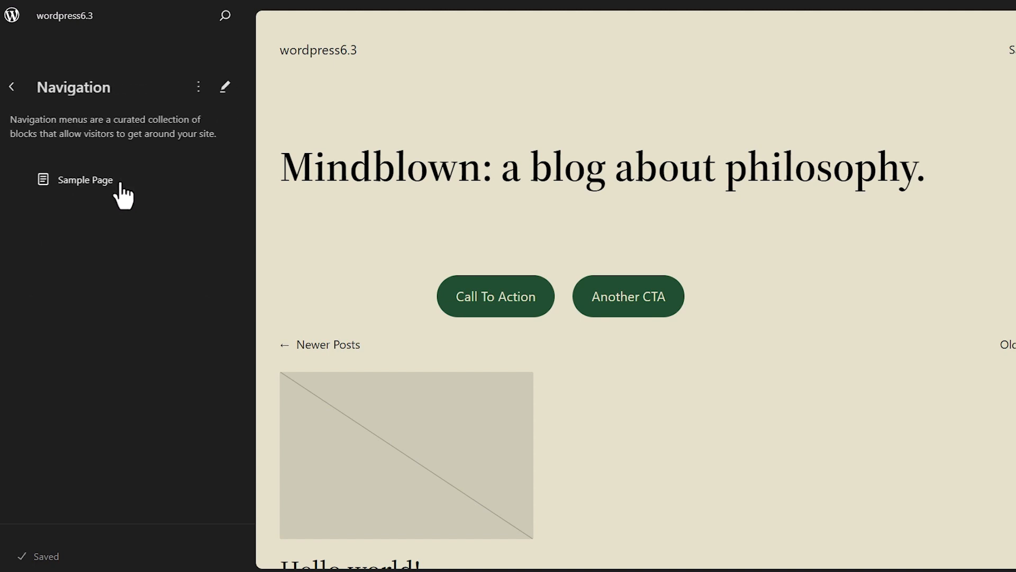
mouse_move(202, 113)
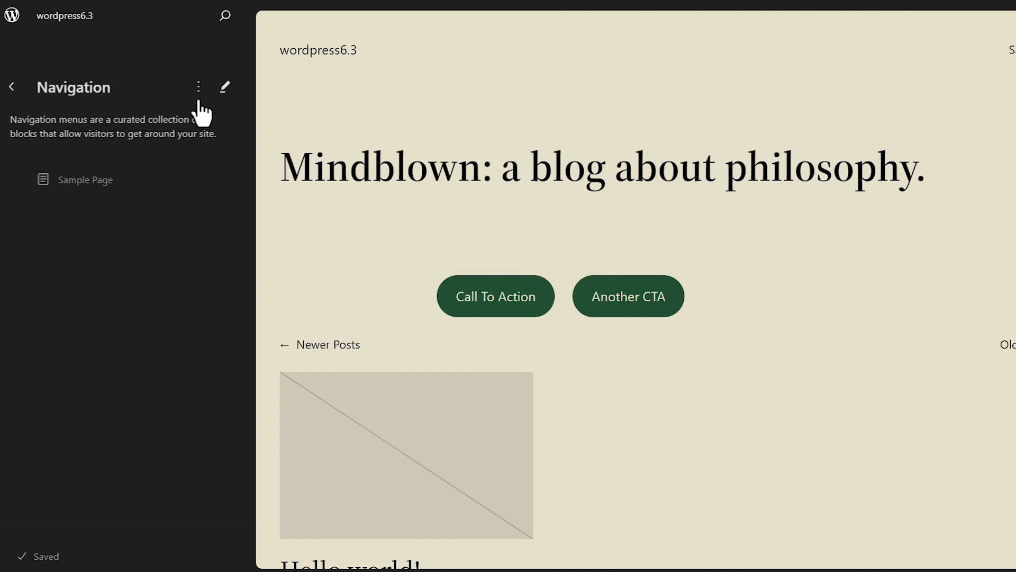
click(198, 86)
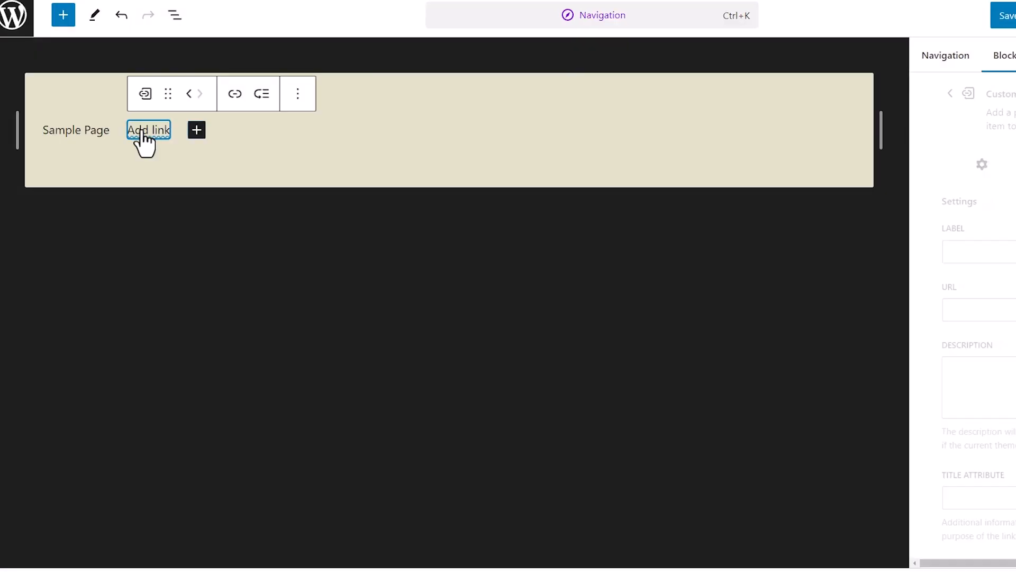
Point the new menu link after Sample Page to 'Hello world!' and confirm saving
click(148, 129)
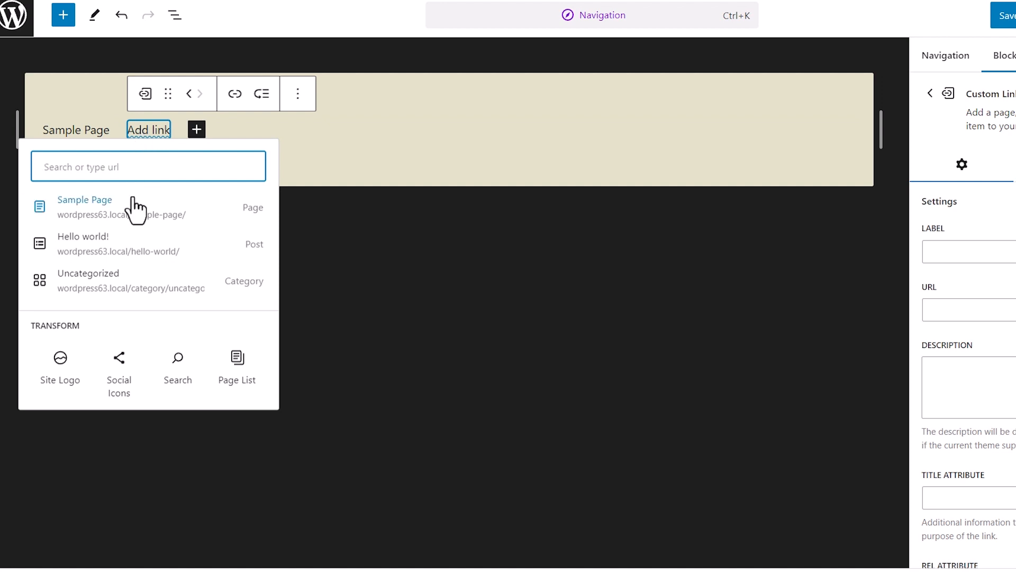
click(83, 243)
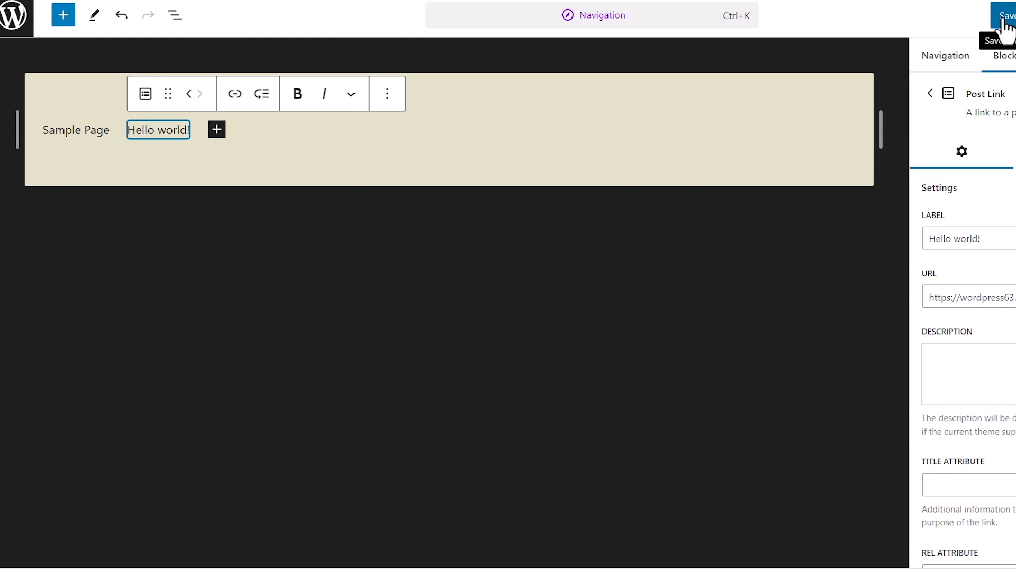
click(974, 15)
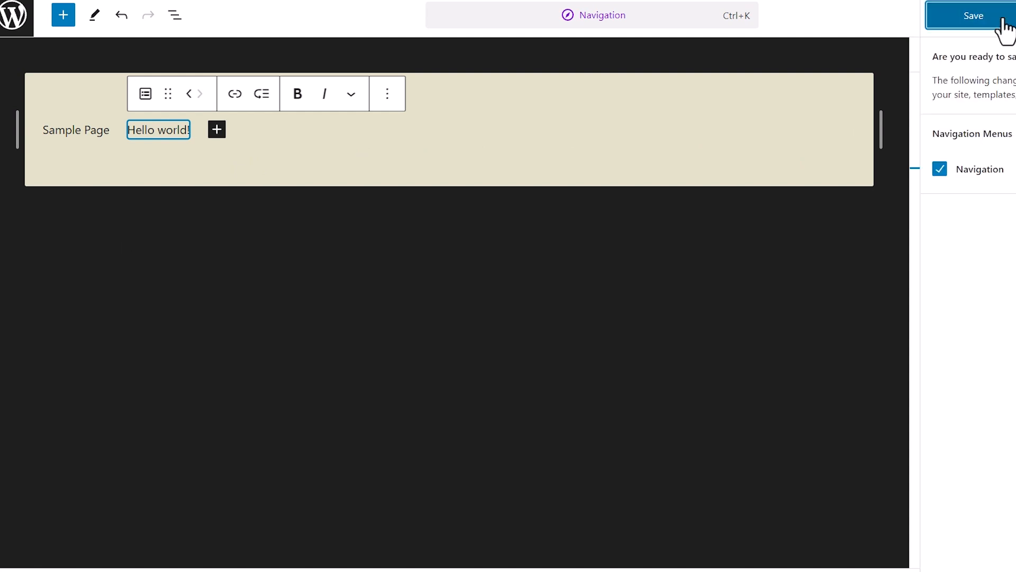
click(974, 15)
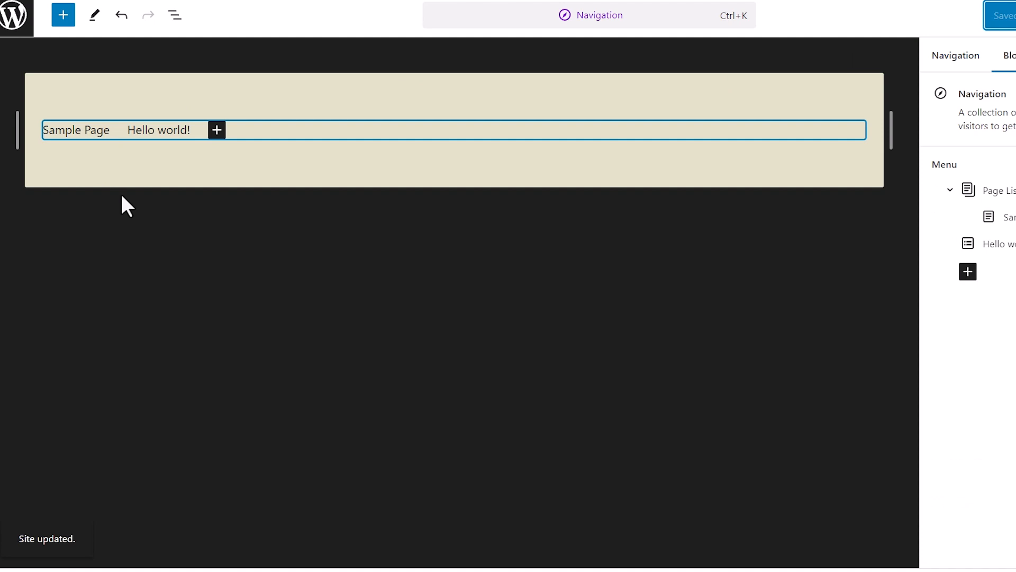
mouse_move(16, 16)
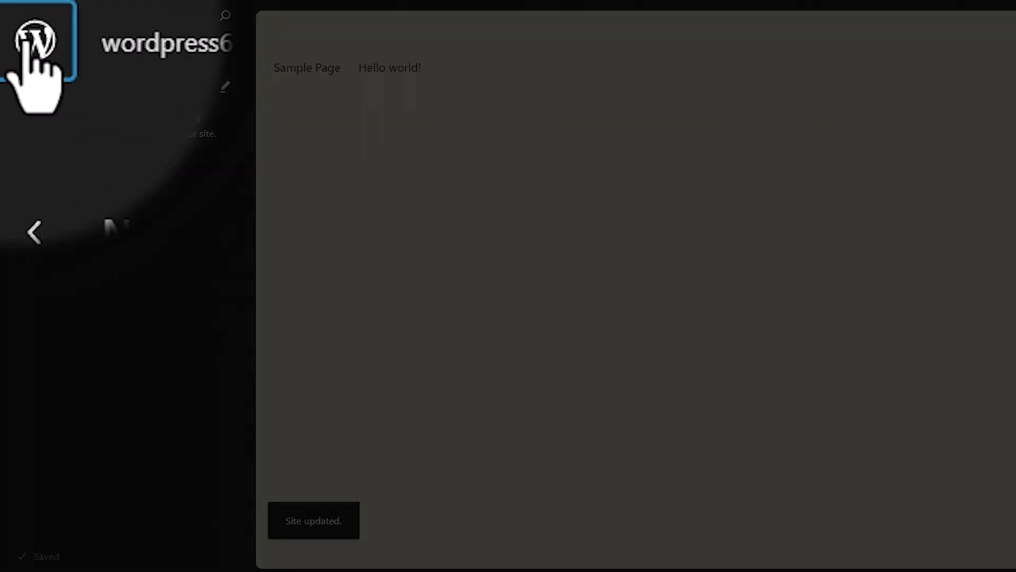
mouse_move(136, 205)
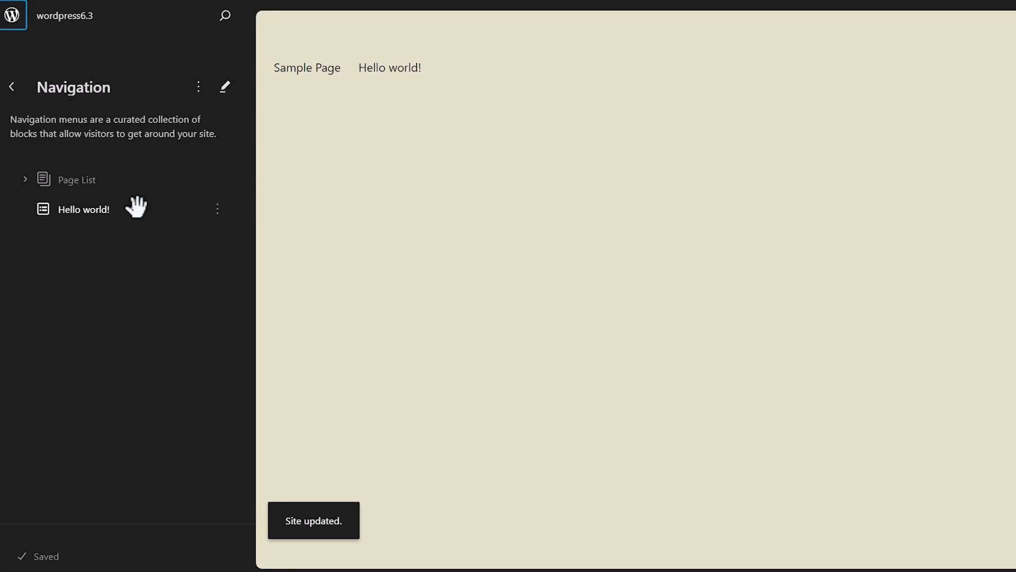
mouse_move(167, 217)
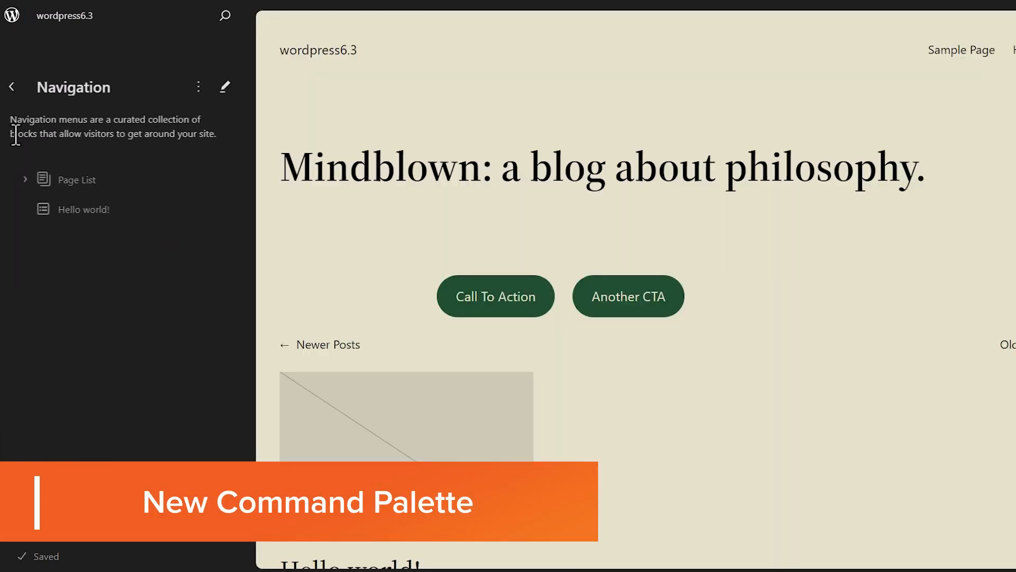
Exit the menu editor back to Design, where the menu lists Sample Page and Hello world!
click(12, 87)
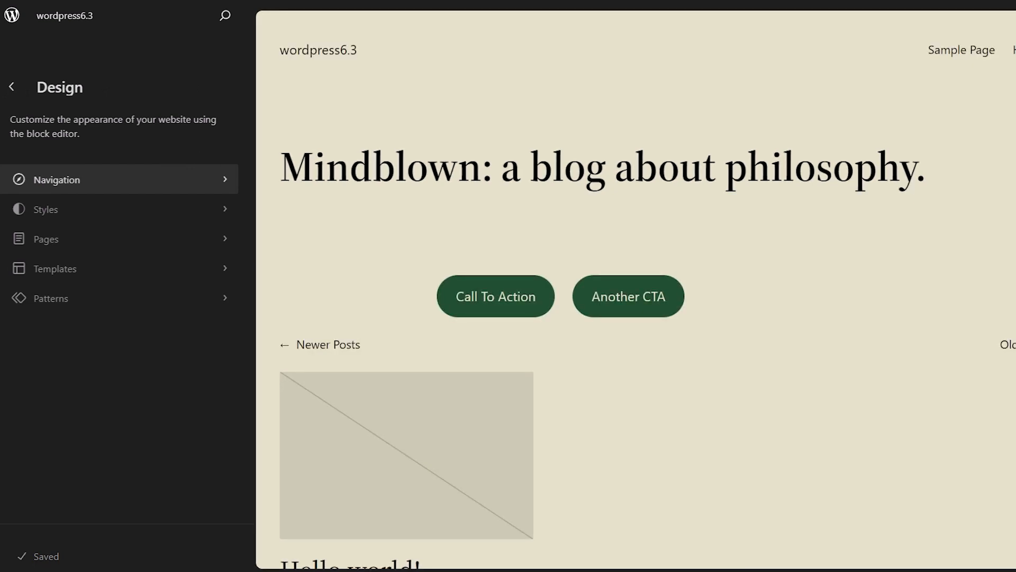
mouse_move(228, 26)
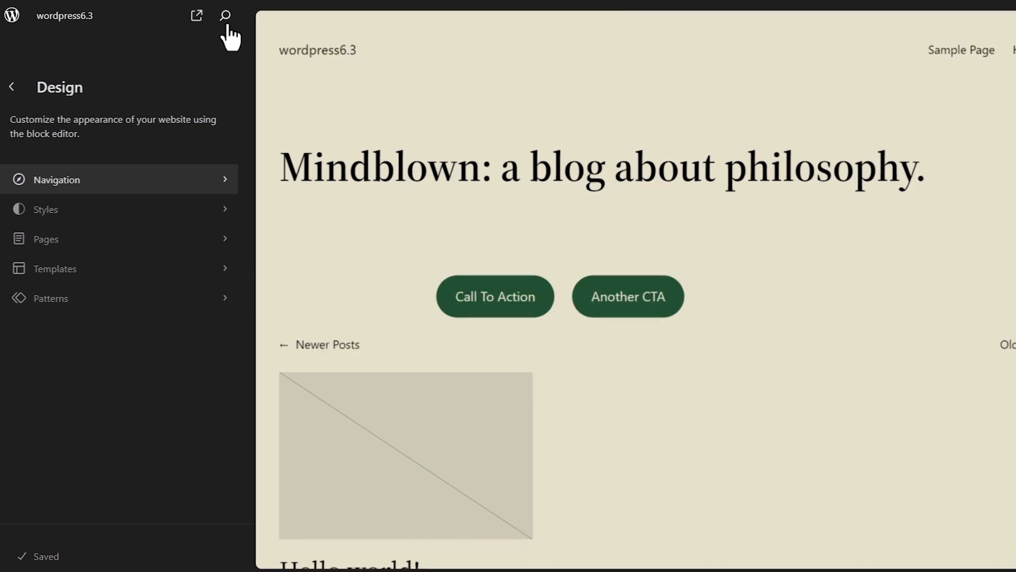
mouse_move(225, 16)
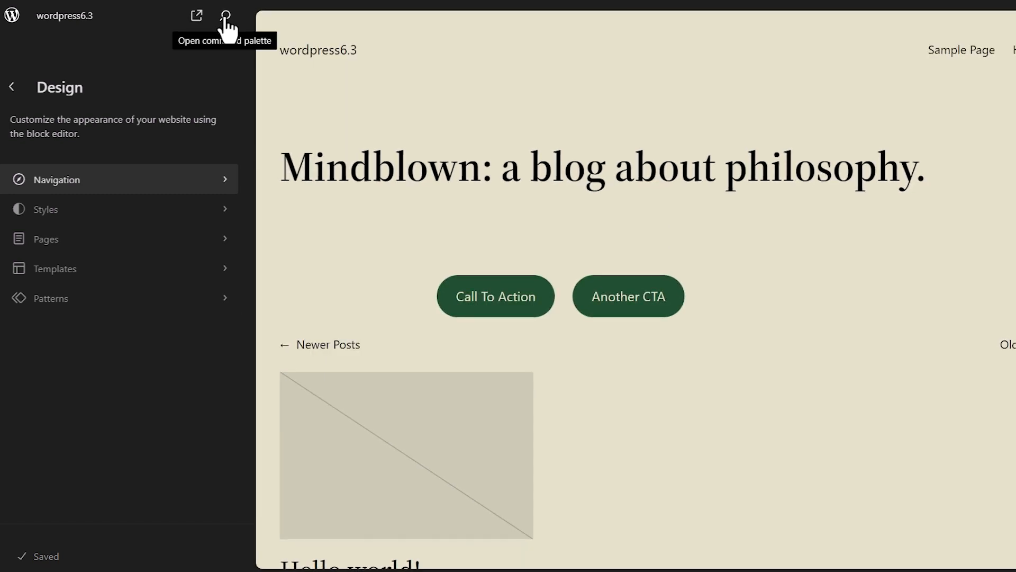
click(225, 15)
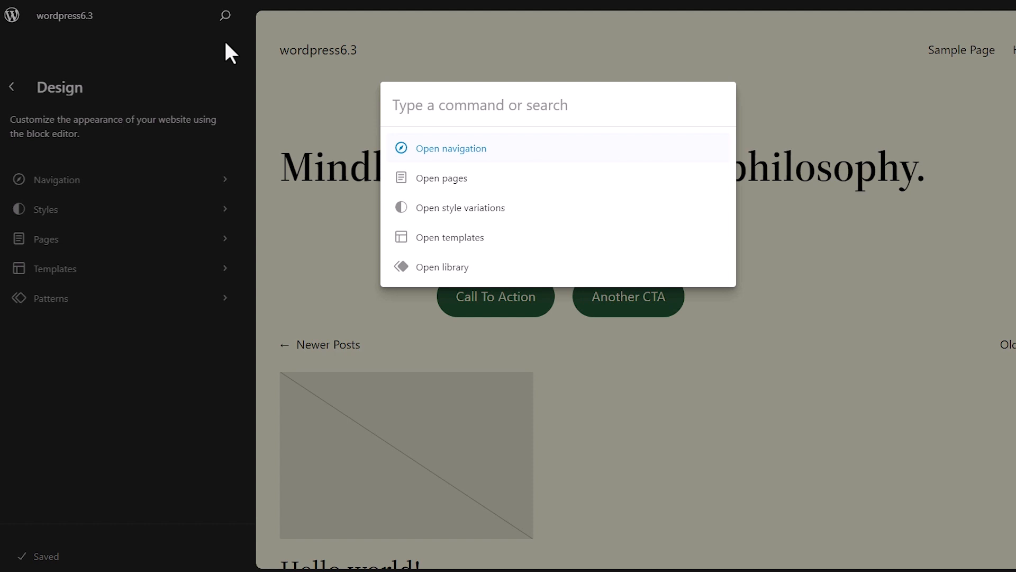
text(open)
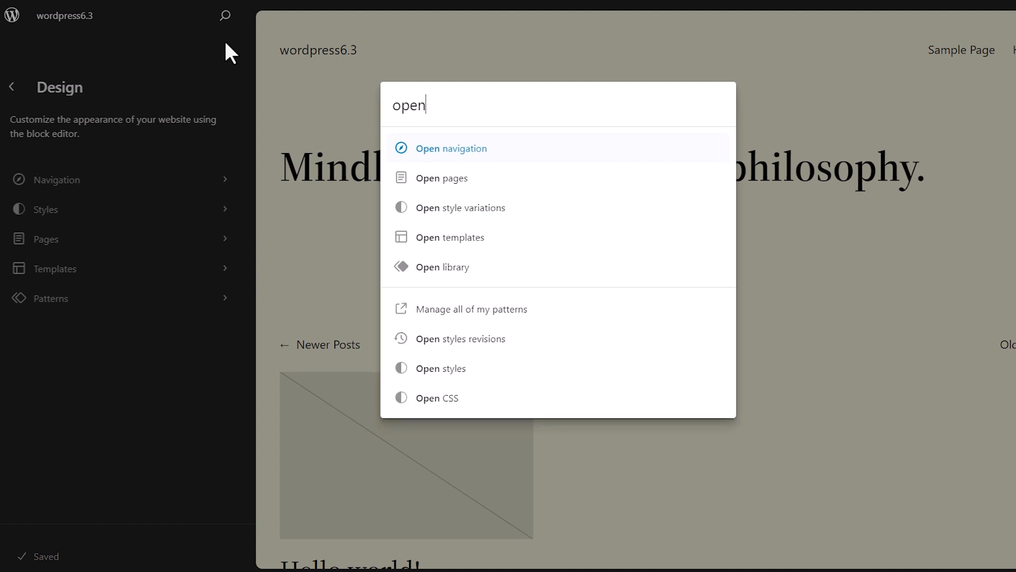
text(pa)
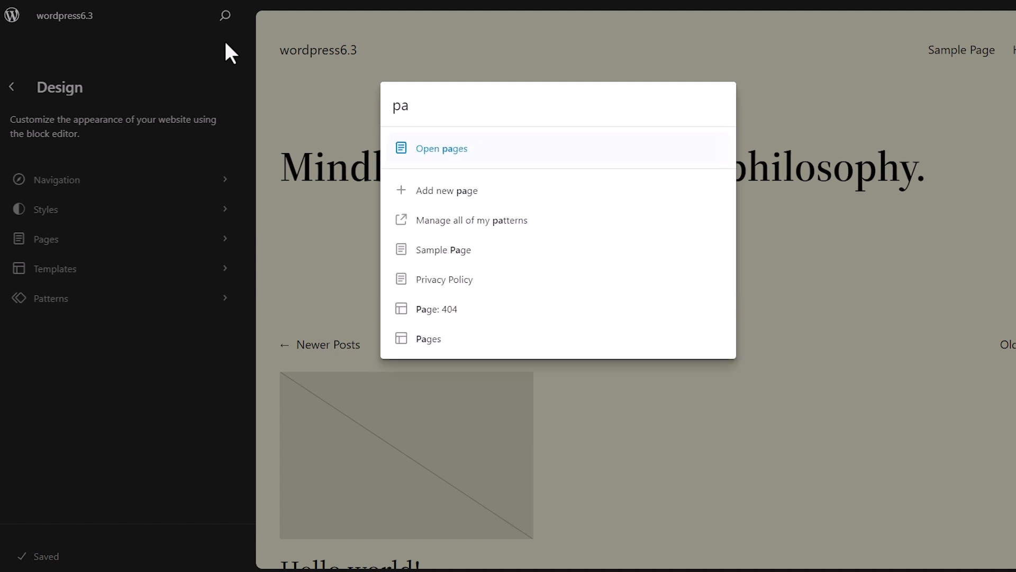
text(ges)
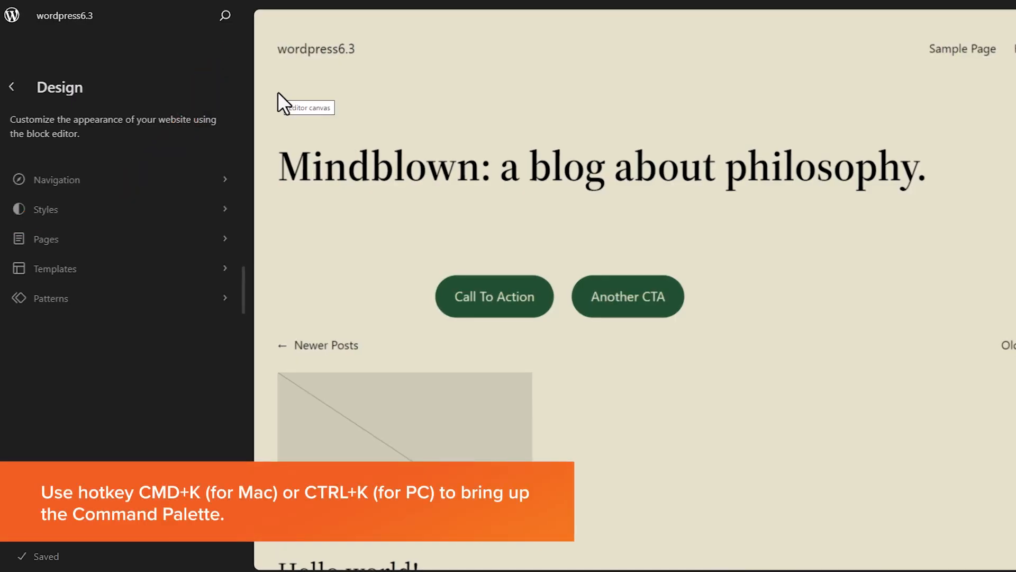
key(ctrl+k)
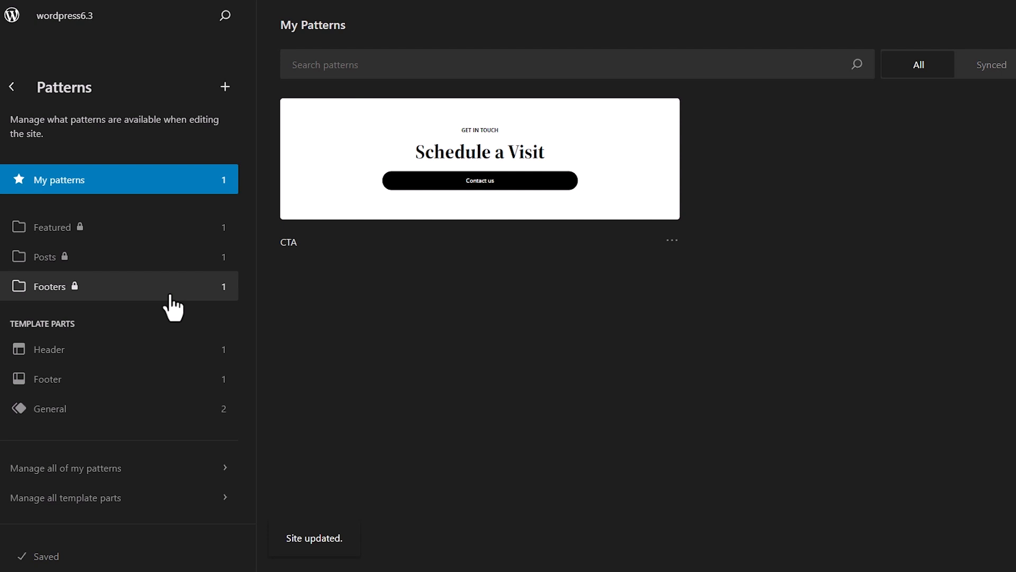
mouse_move(130, 170)
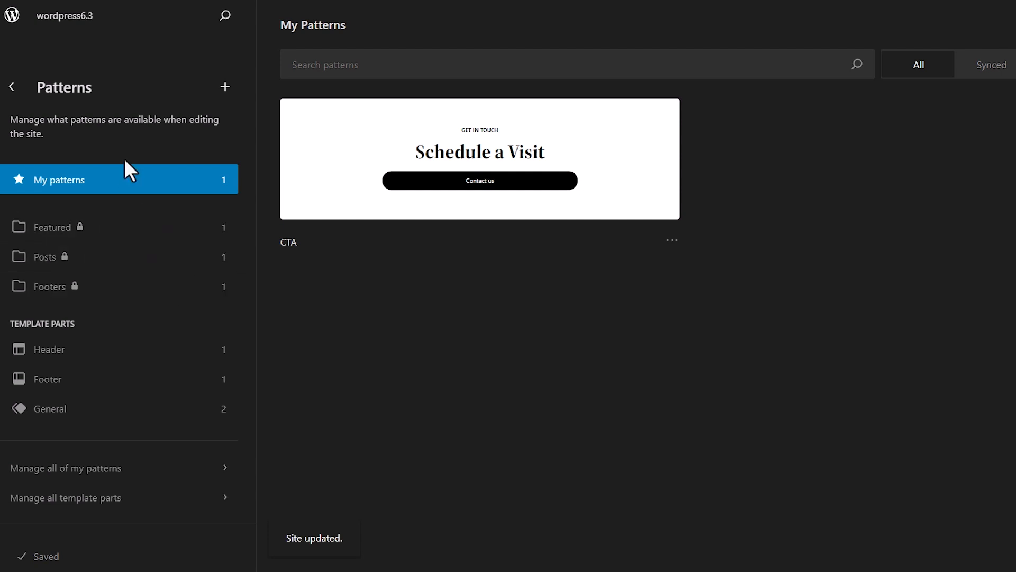
mouse_move(112, 220)
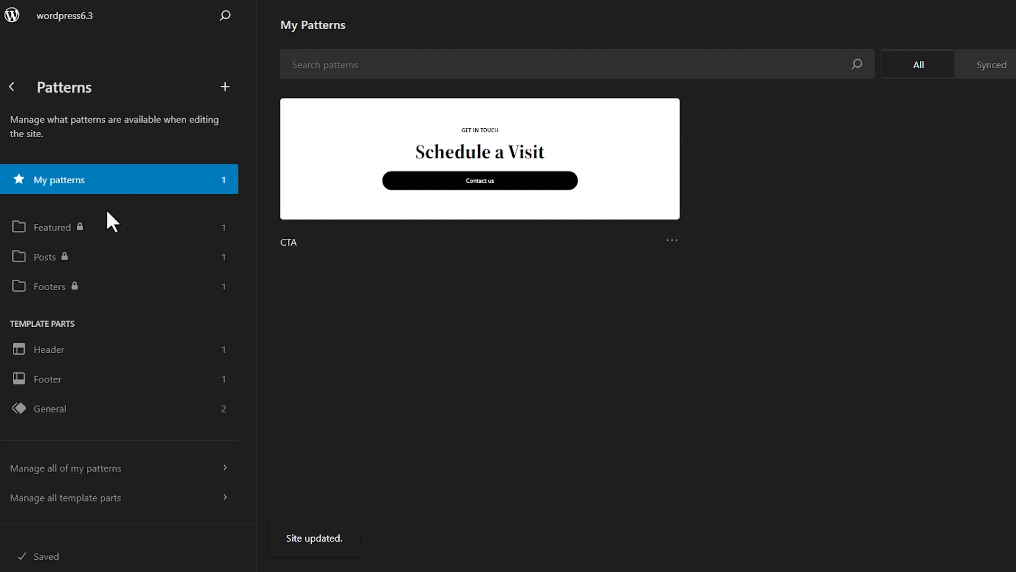
mouse_move(61, 226)
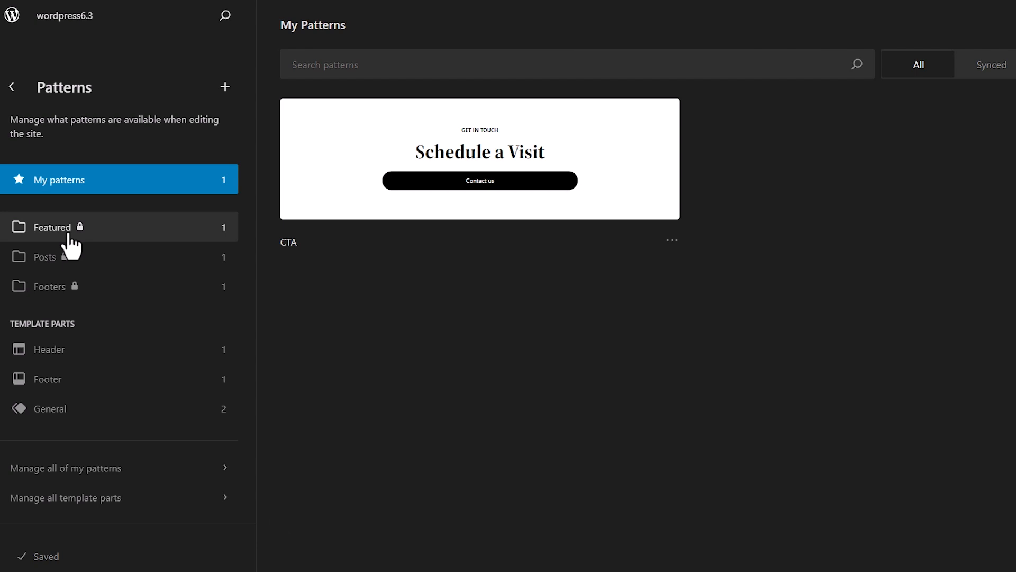
mouse_move(94, 214)
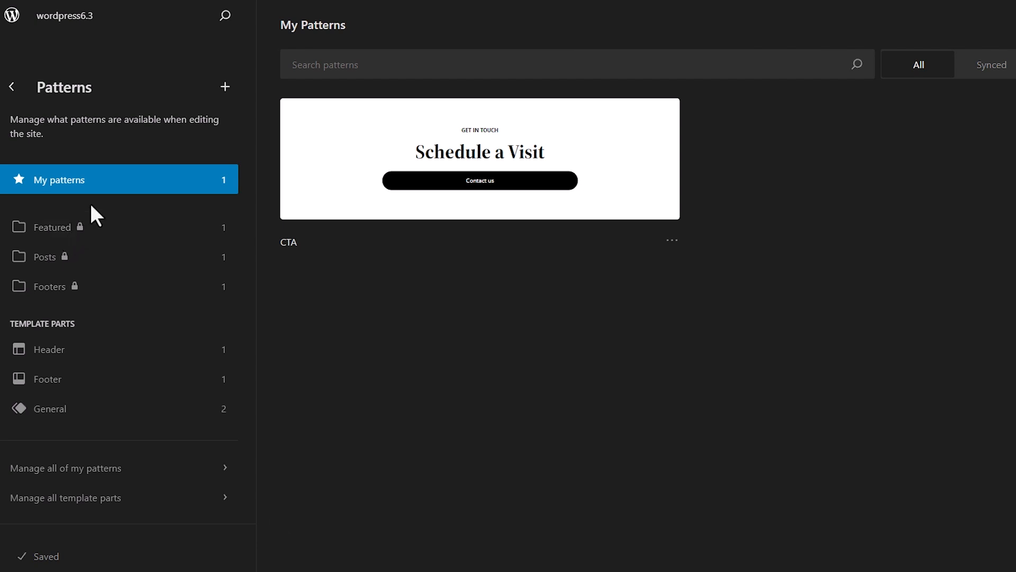
mouse_move(84, 188)
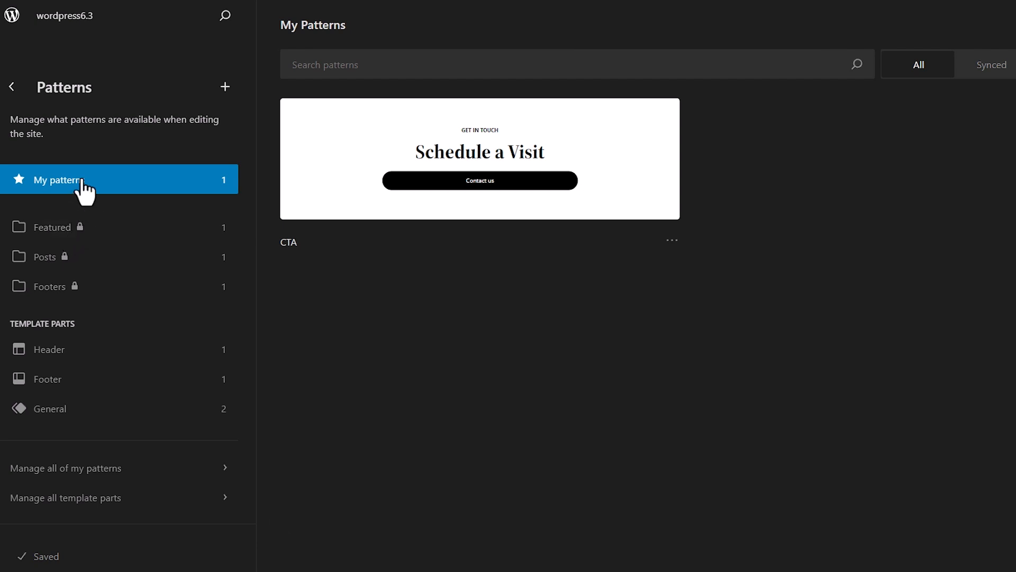
mouse_move(421, 194)
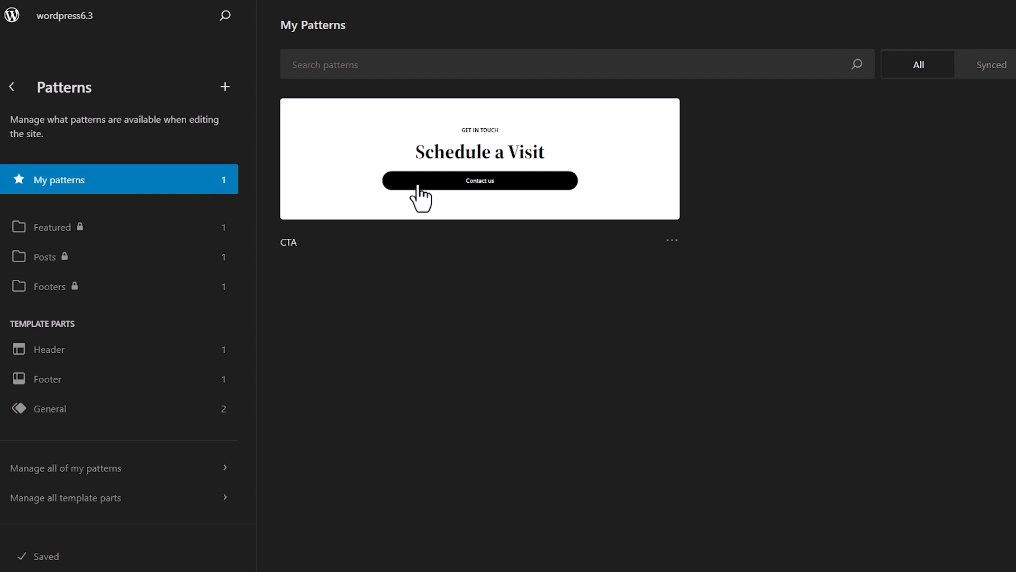
View the existing CTA pattern, then return to the My patterns list
click(672, 240)
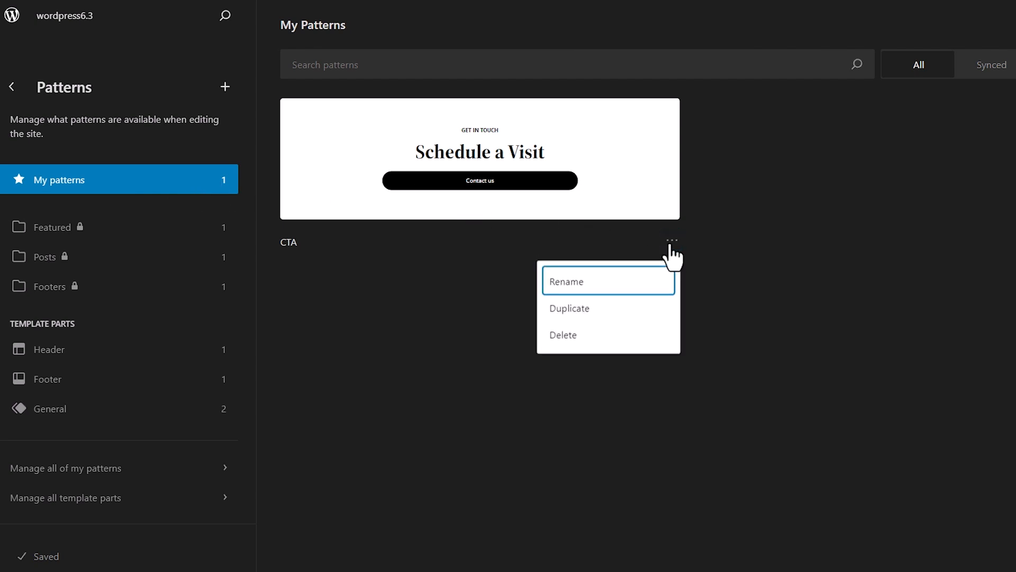
click(480, 158)
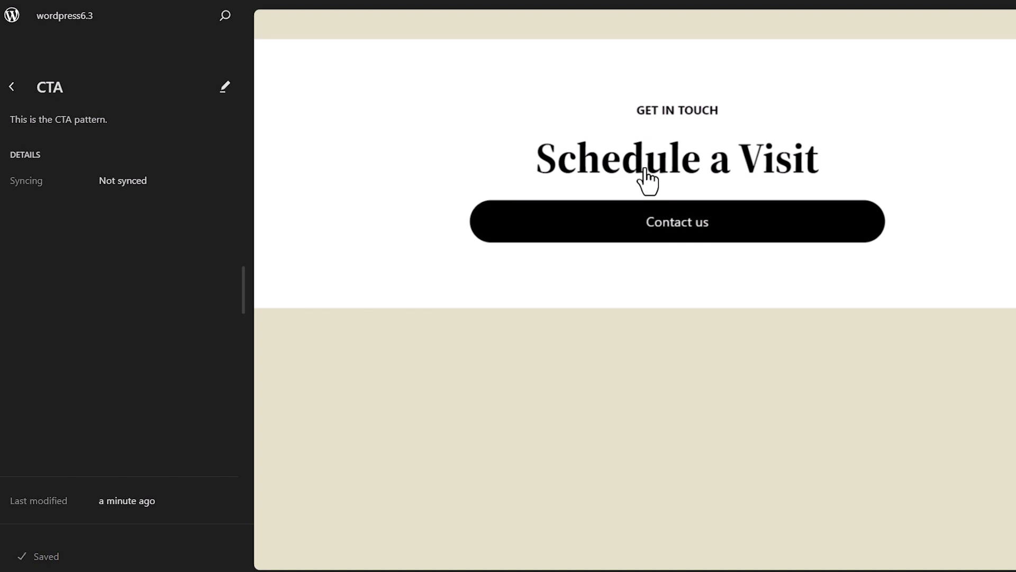
mouse_move(729, 172)
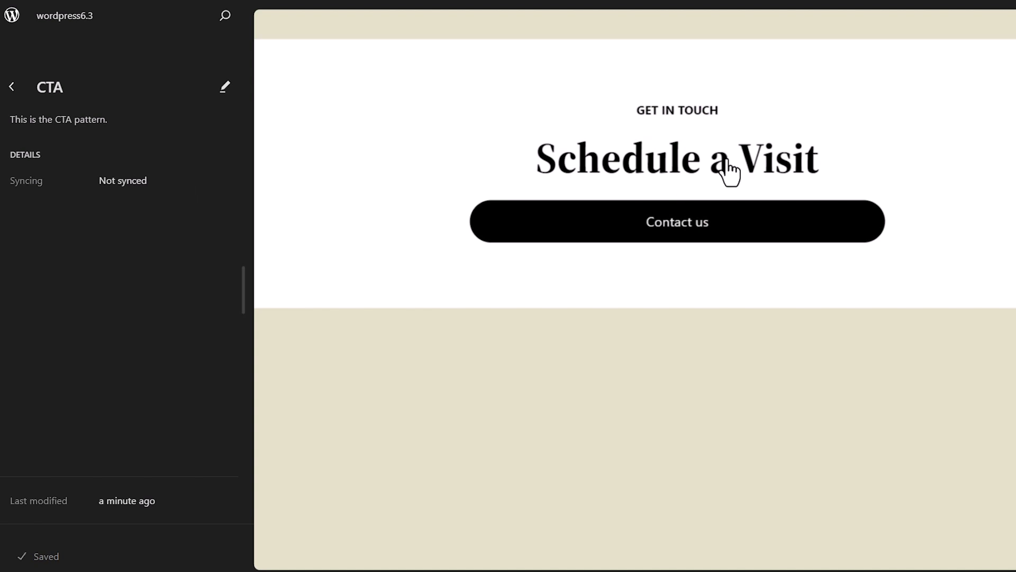
click(11, 87)
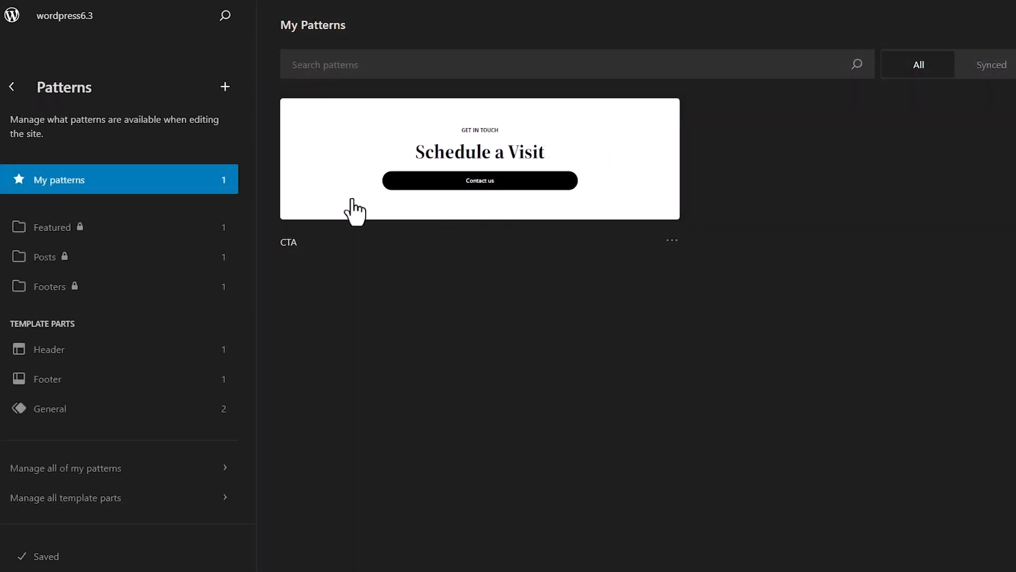
mouse_move(225, 86)
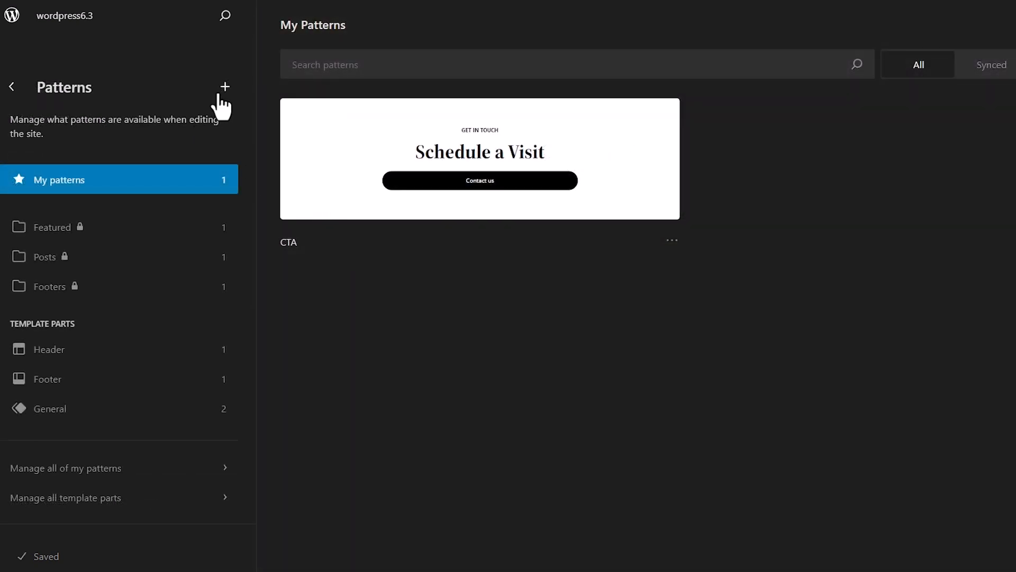
Create a new synced pattern named 'CTA' and briefly toggle the block inserter
click(225, 86)
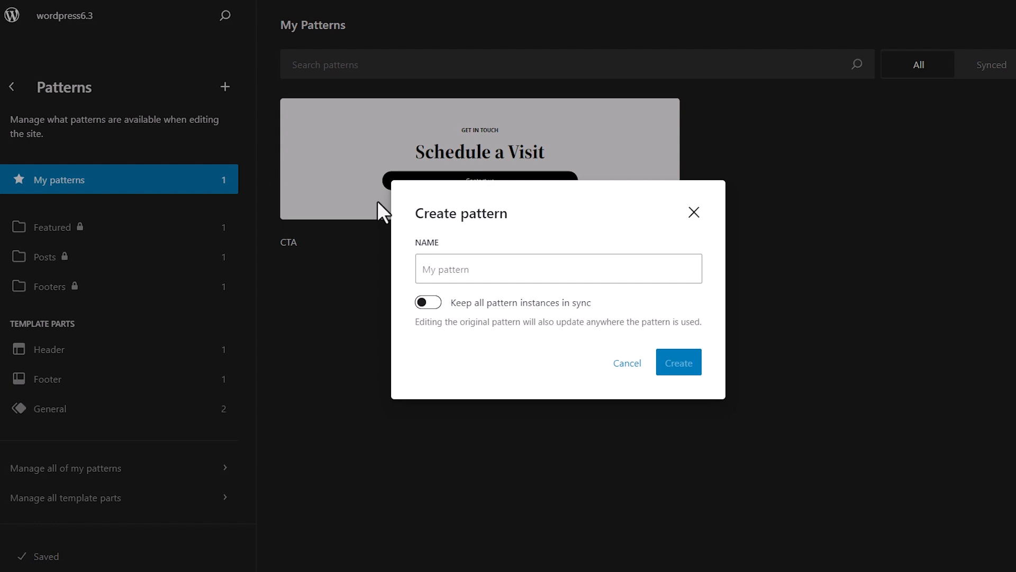
mouse_move(551, 318)
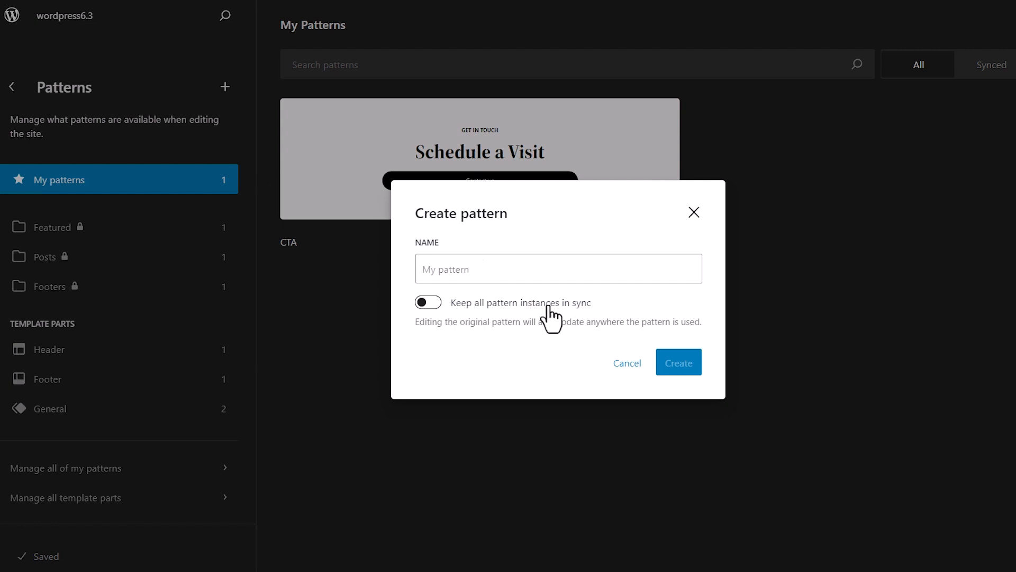
click(428, 302)
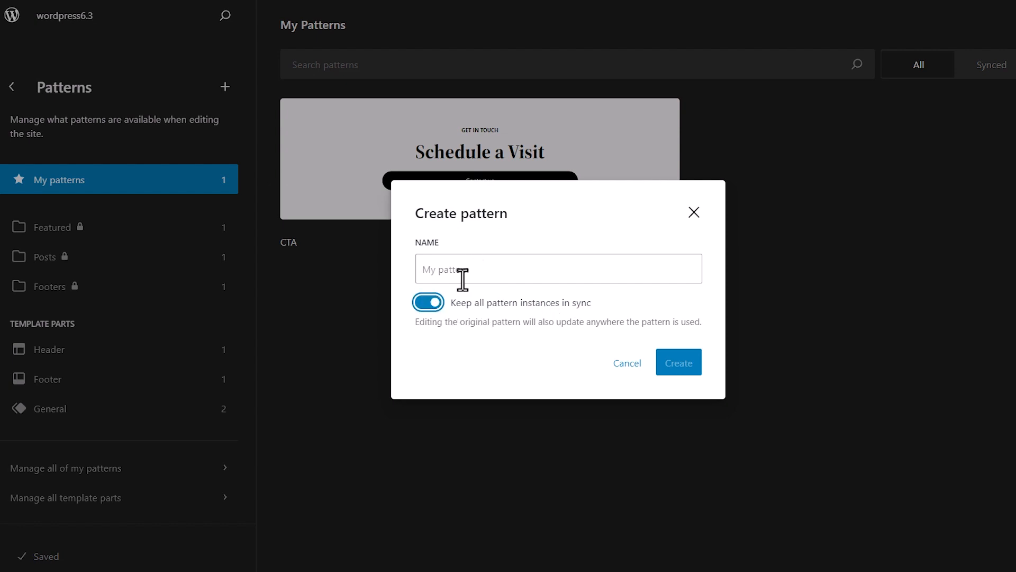
text(c)
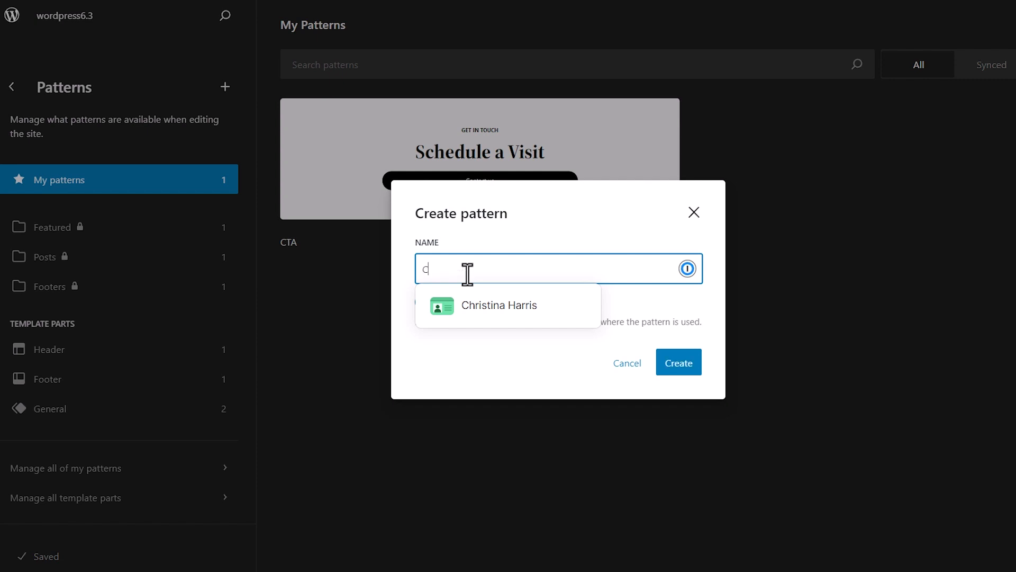
text(CTA)
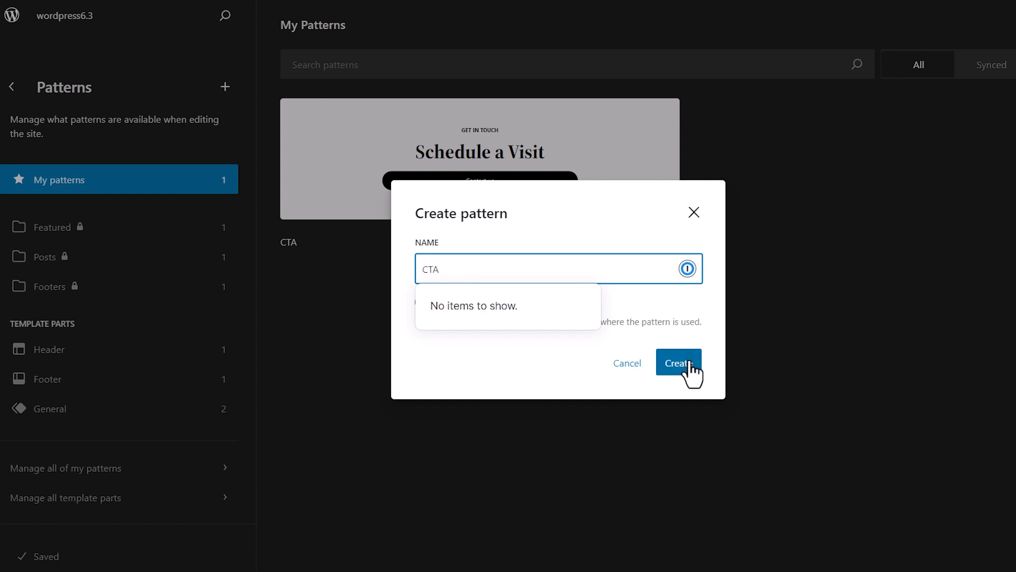
click(679, 363)
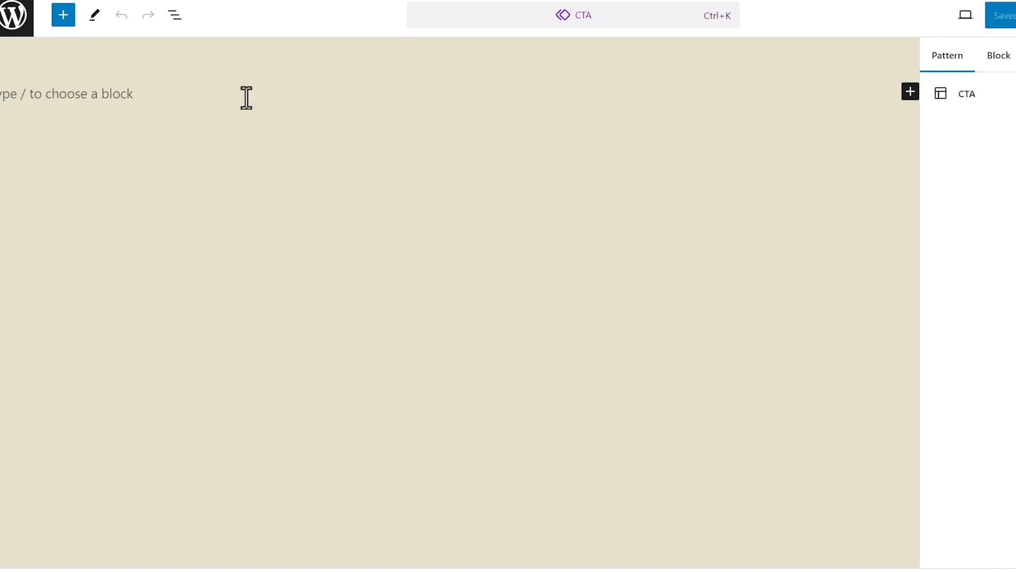
click(63, 15)
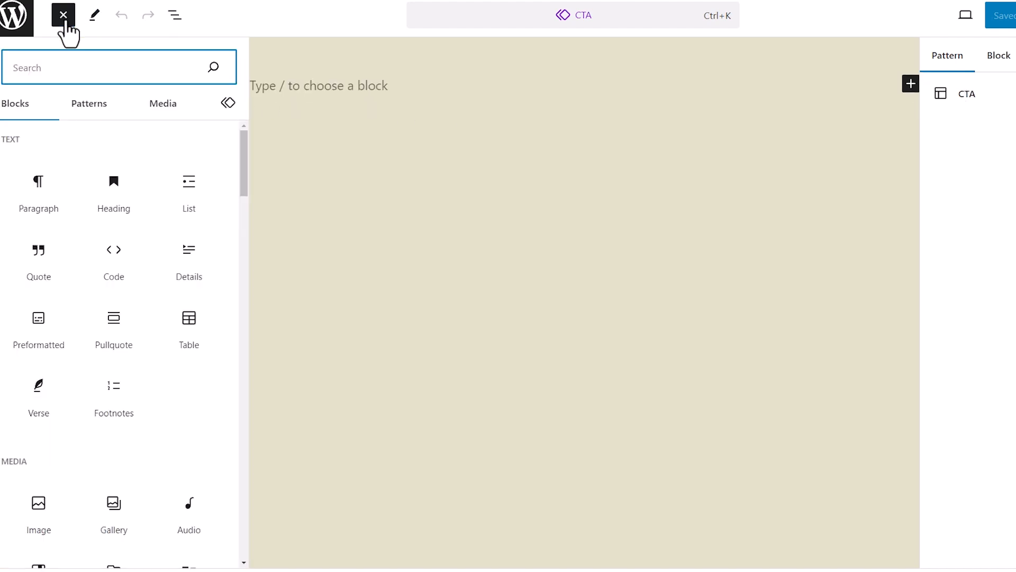
click(63, 15)
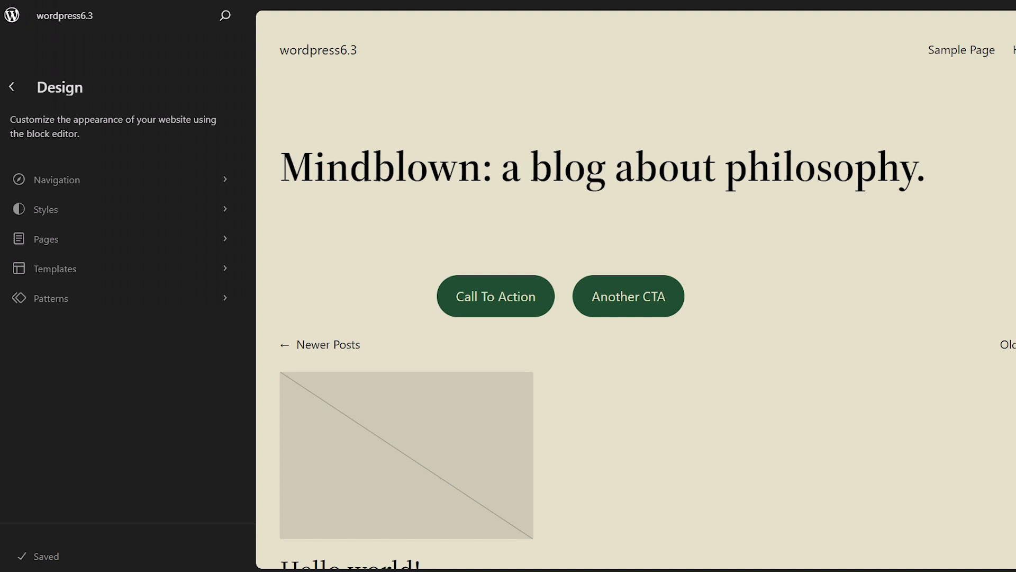
mouse_move(104, 250)
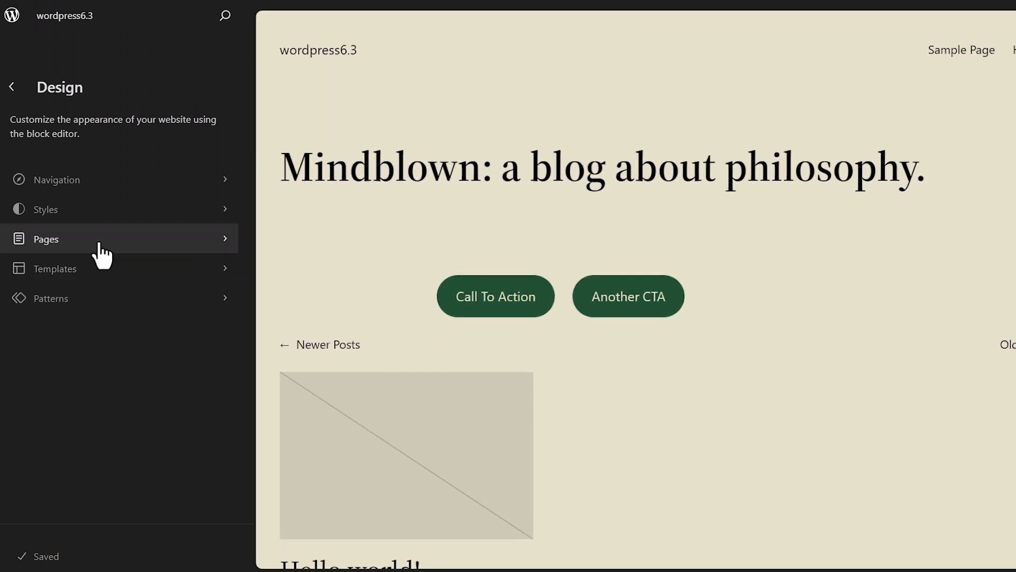
Retitle the Privacy Policy page to 'Privacy Policy Now' and save it
click(46, 238)
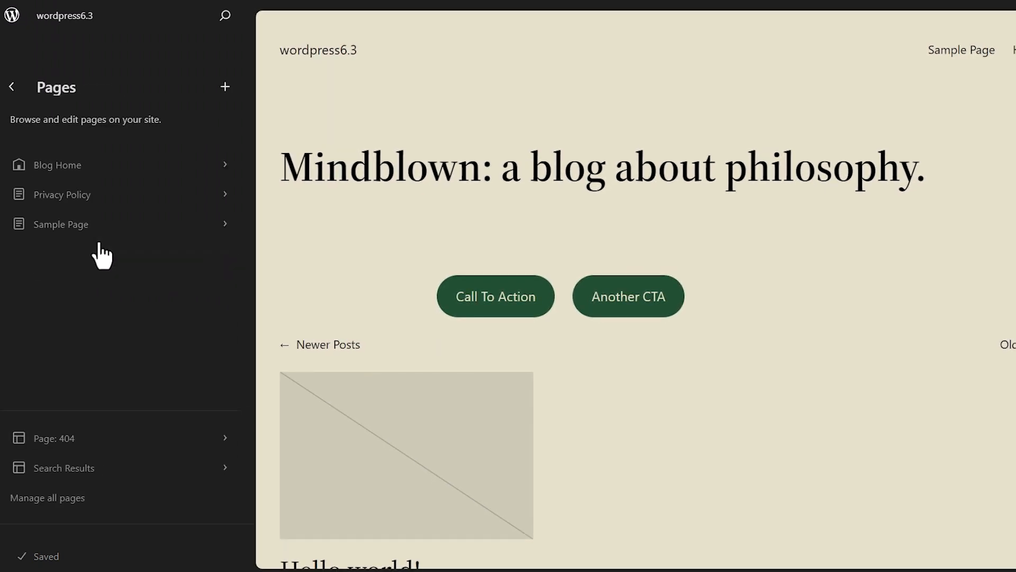
mouse_move(141, 233)
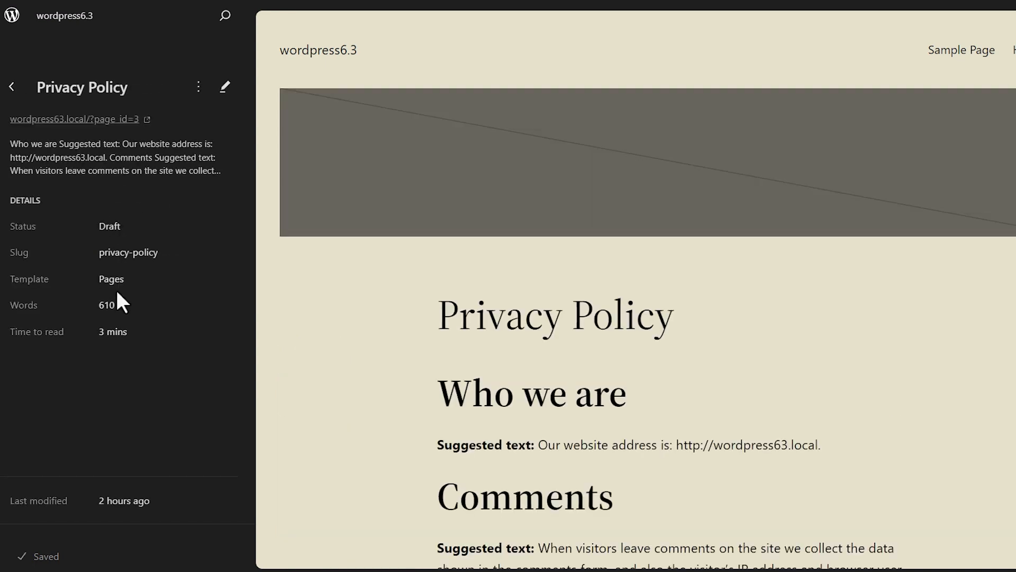
mouse_move(691, 366)
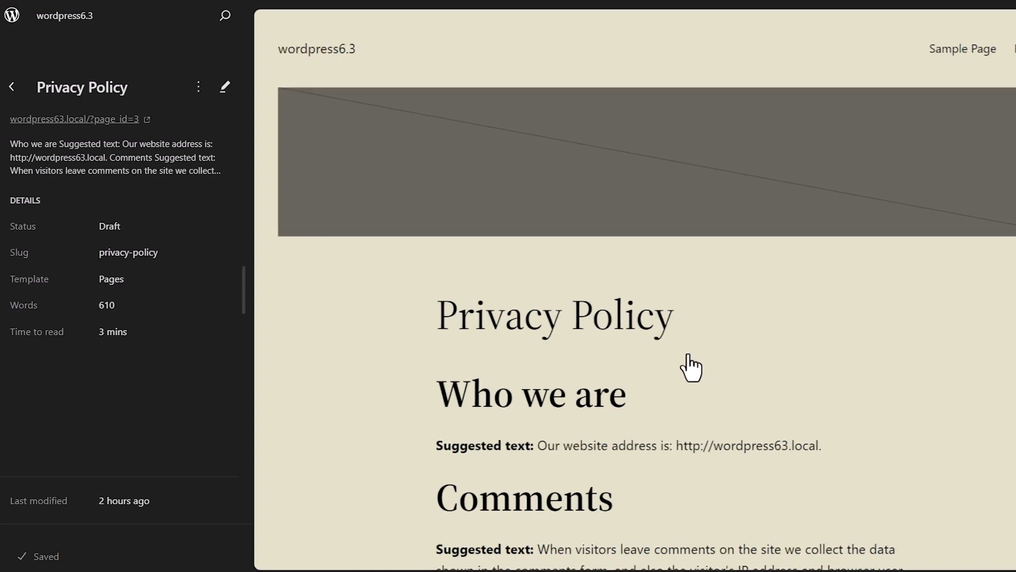
click(225, 86)
text( Now)
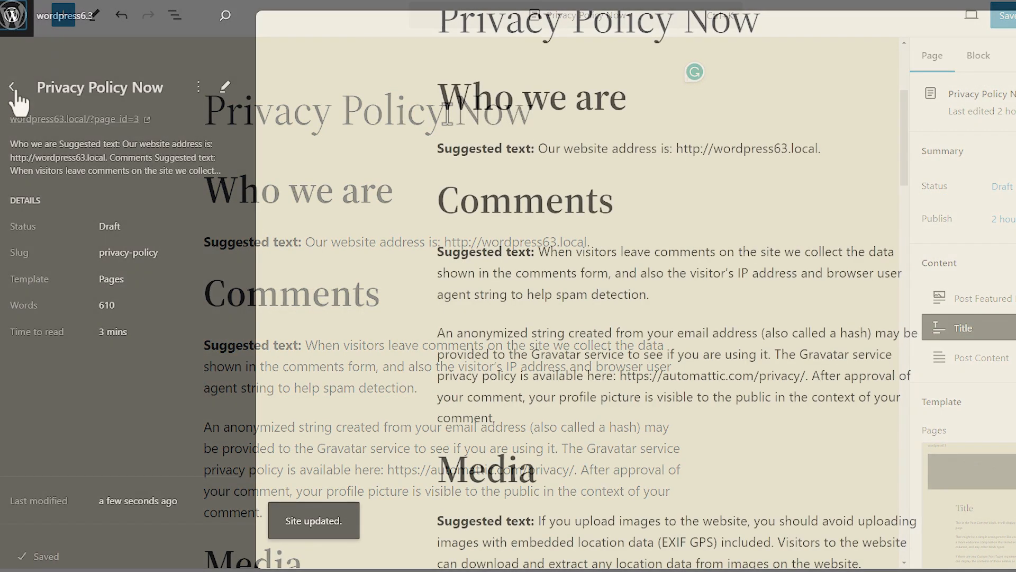
click(12, 87)
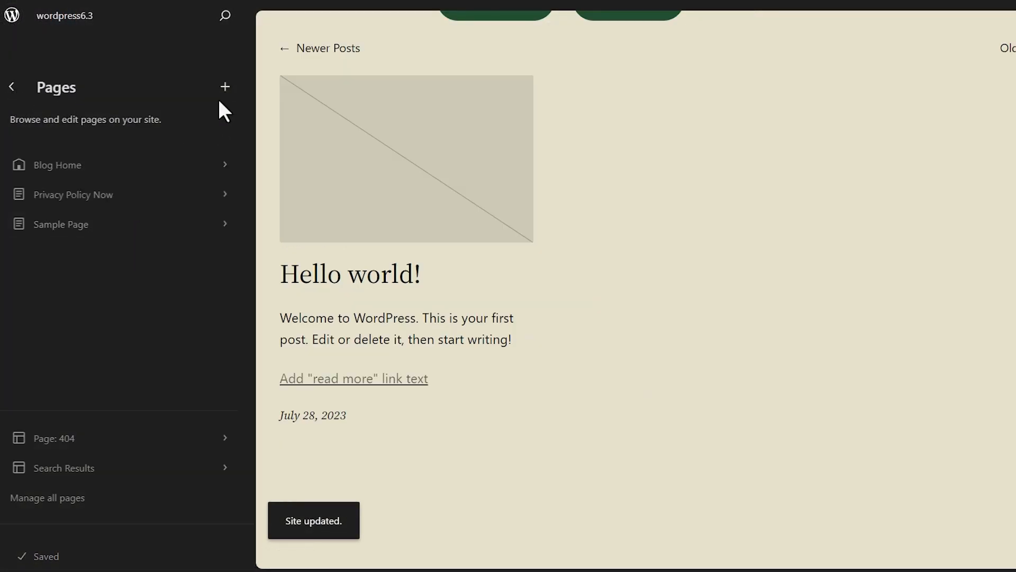
click(225, 87)
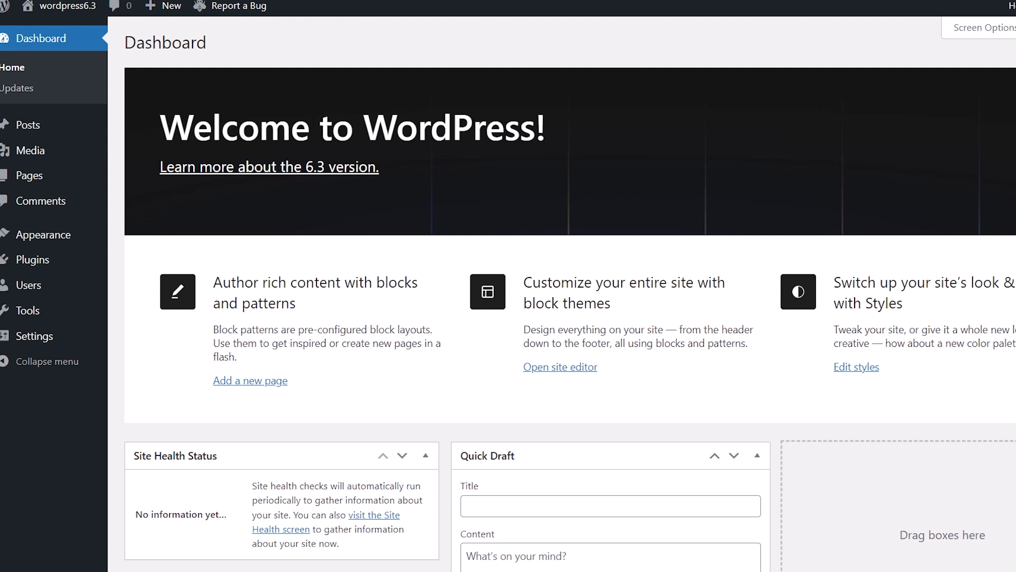
mouse_move(814, 306)
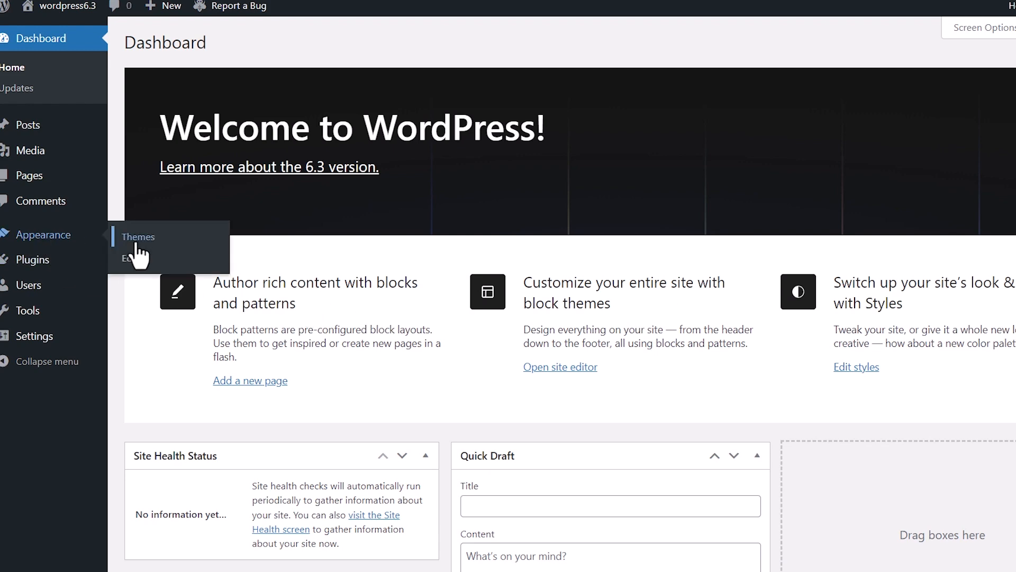
Live-preview the Twenty Twenty-Two theme from Appearance > Themes, then exit the preview
click(139, 237)
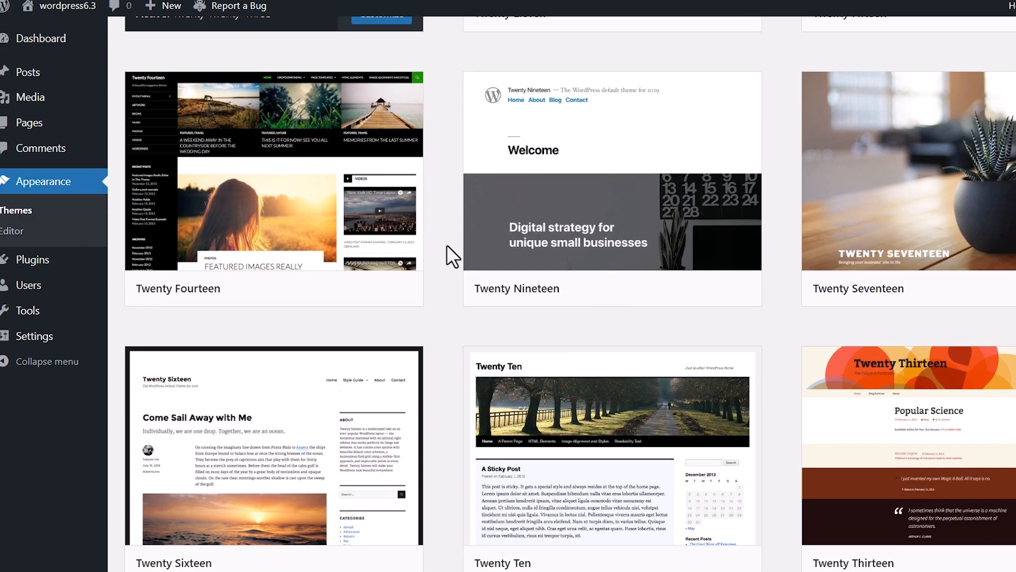
scroll(down, 3)
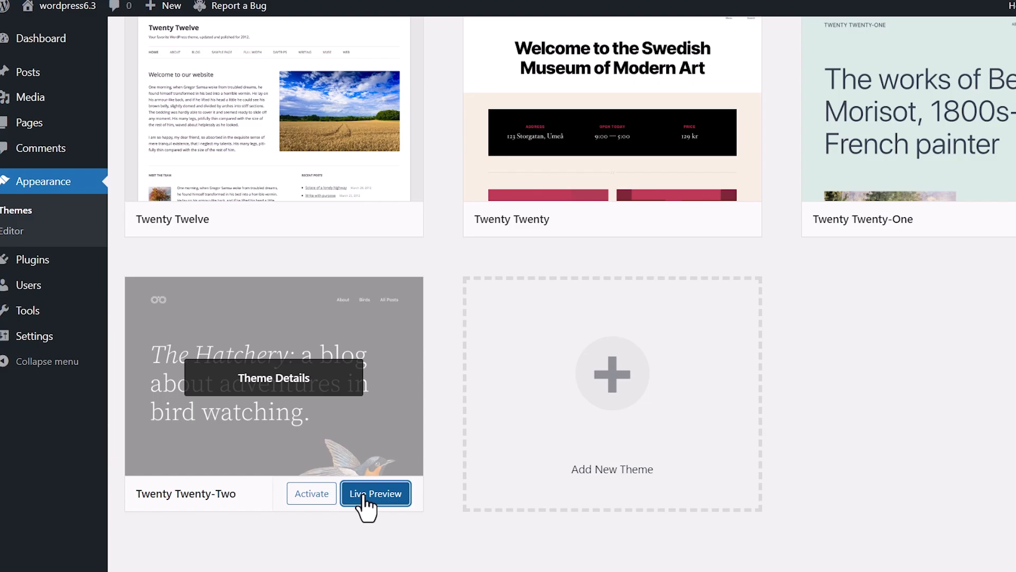
click(375, 494)
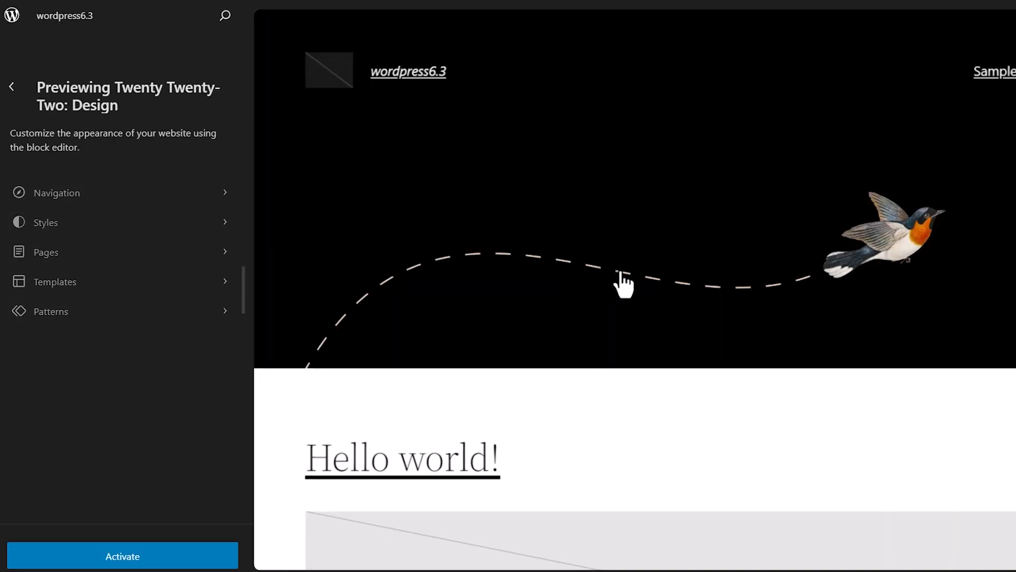
scroll(down, 3)
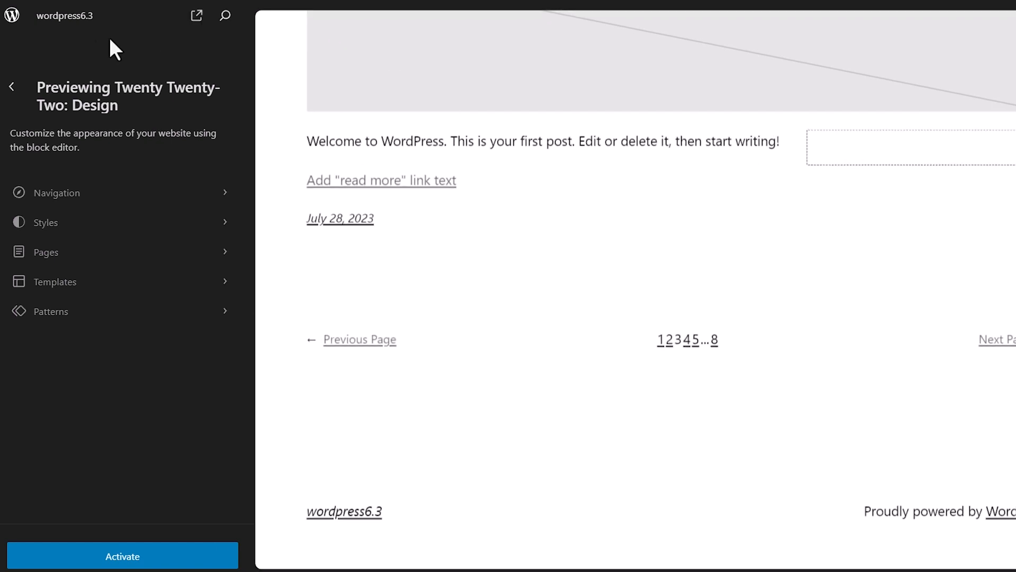
click(121, 557)
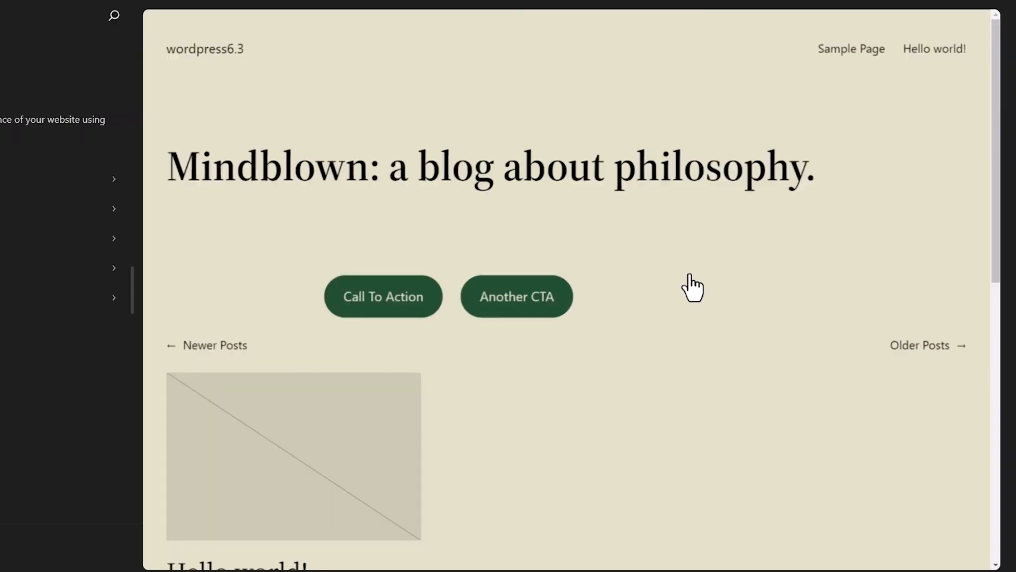
Open the site Styles panel and its revision history options
click(965, 15)
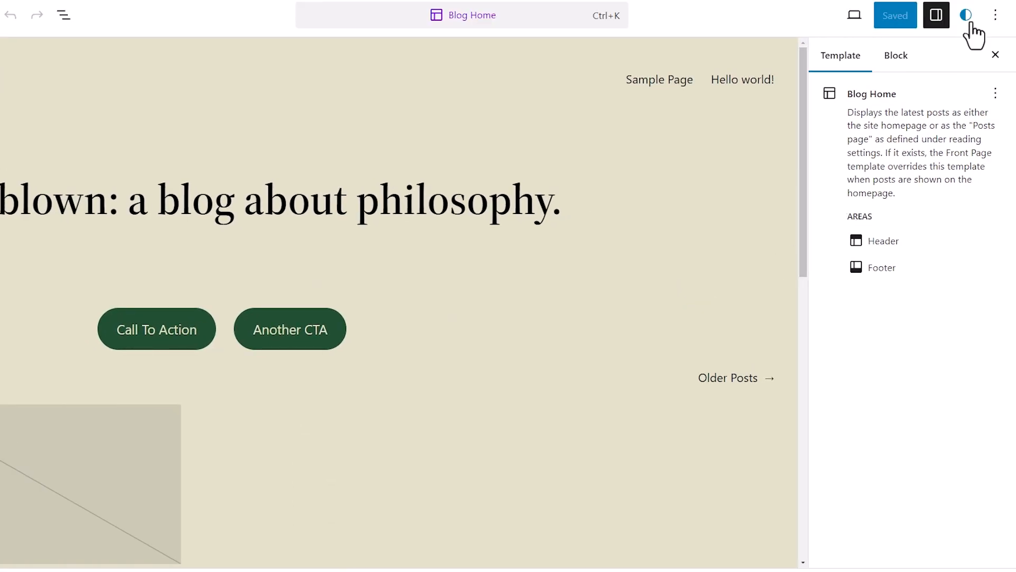
click(966, 15)
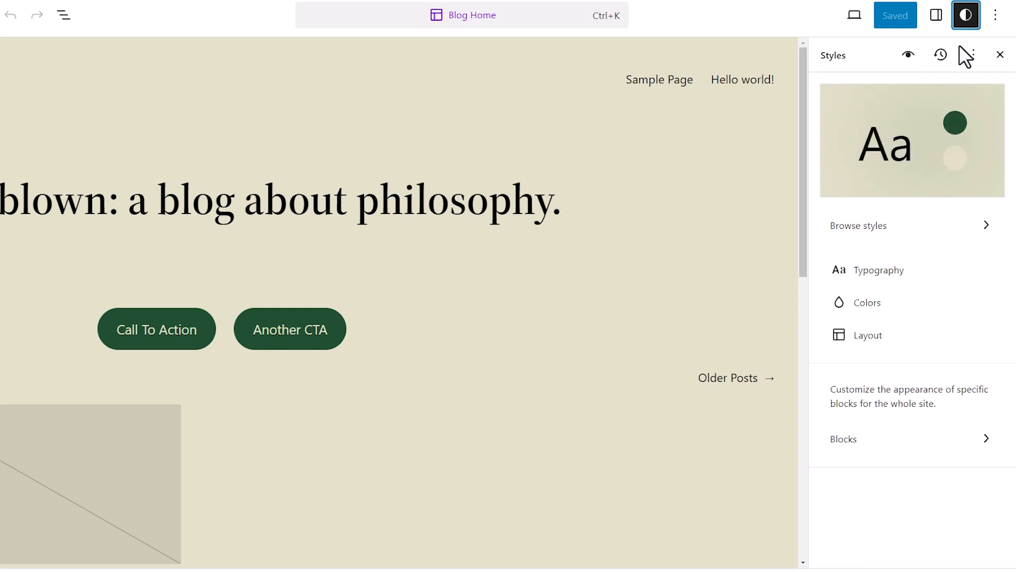
click(940, 54)
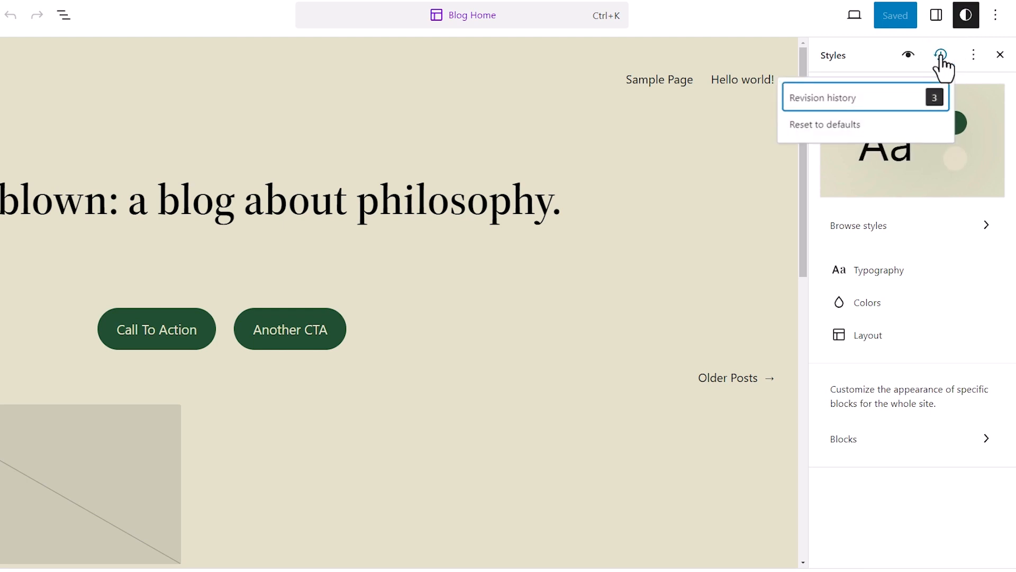
mouse_move(884, 113)
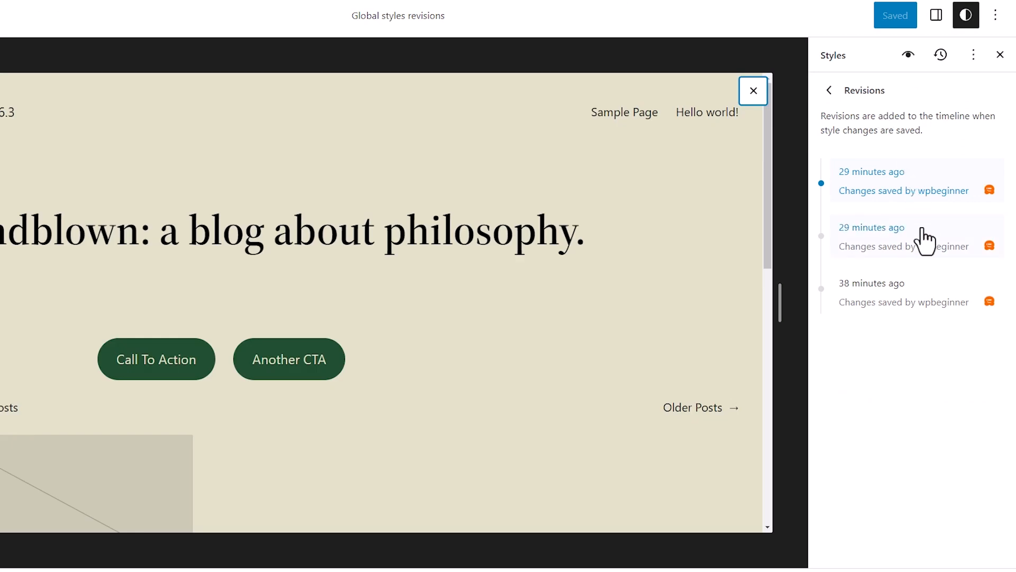
Compare the oldest and yellow monospace style revisions, then apply the yellow one
click(872, 283)
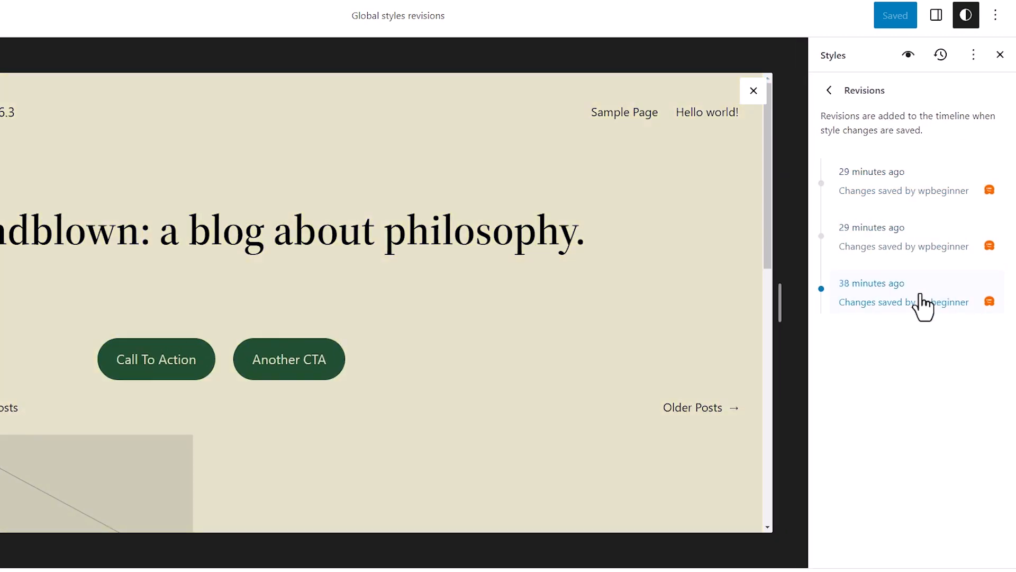
click(893, 237)
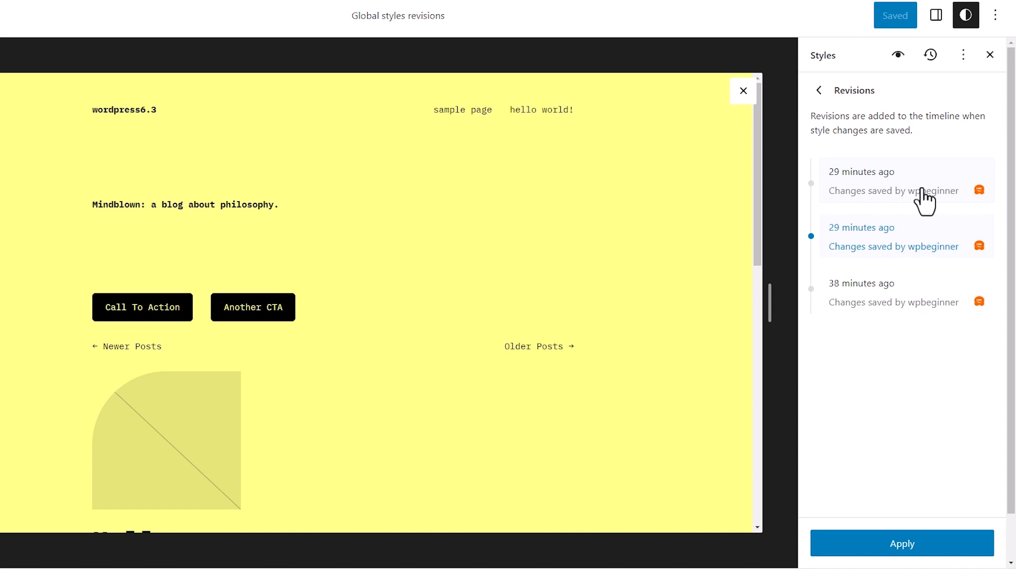
click(872, 292)
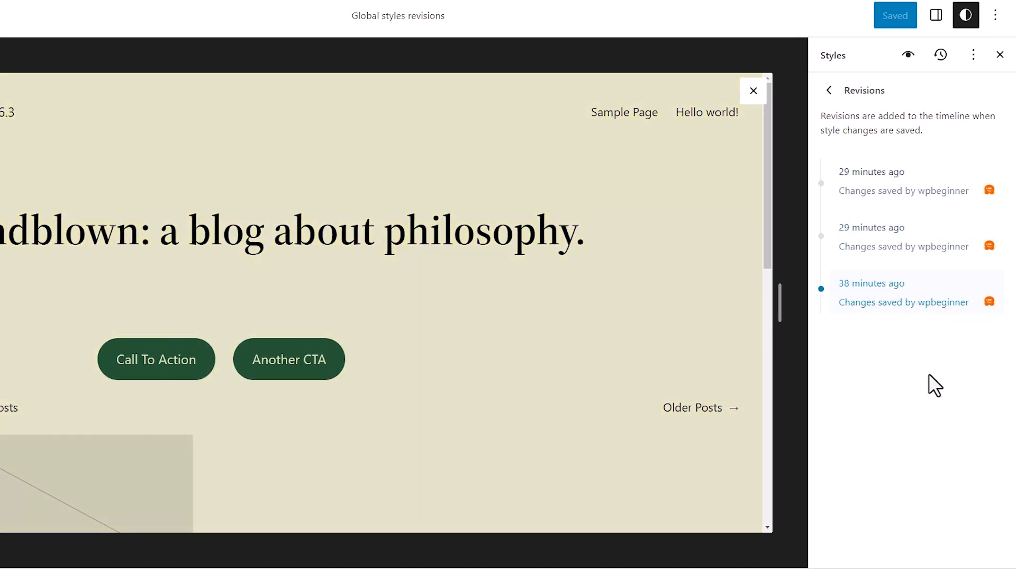
click(872, 236)
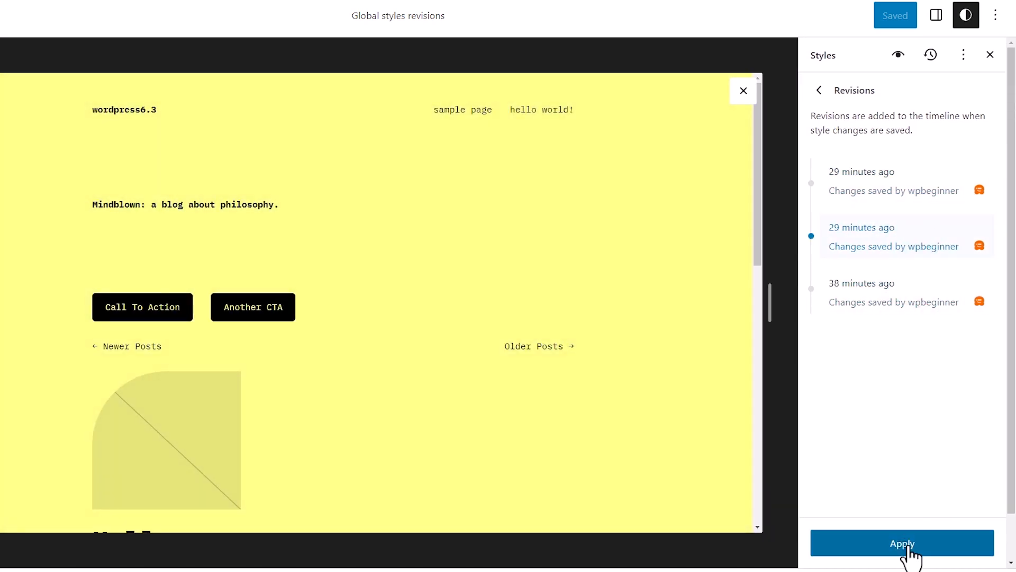
click(930, 55)
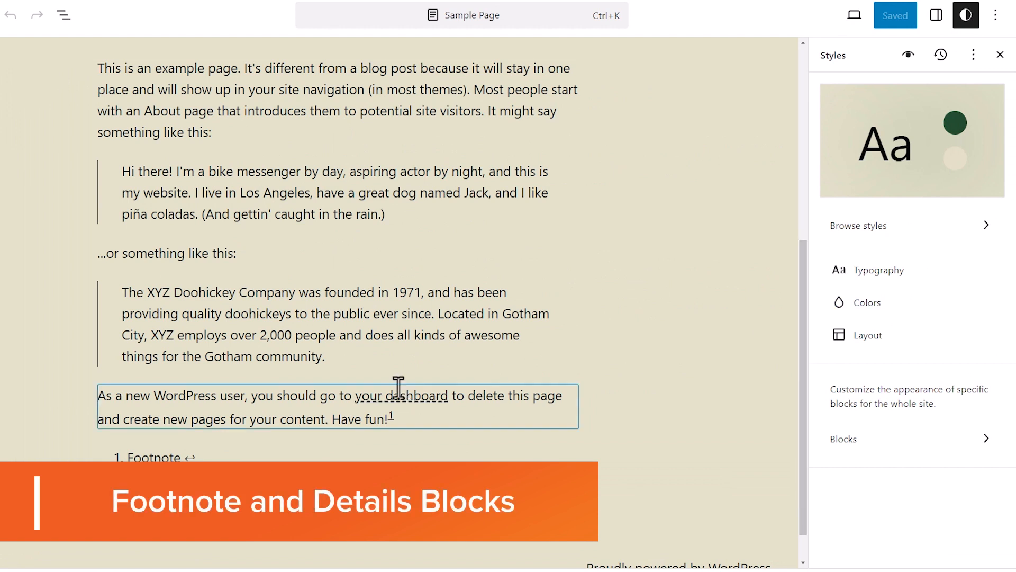
mouse_move(405, 436)
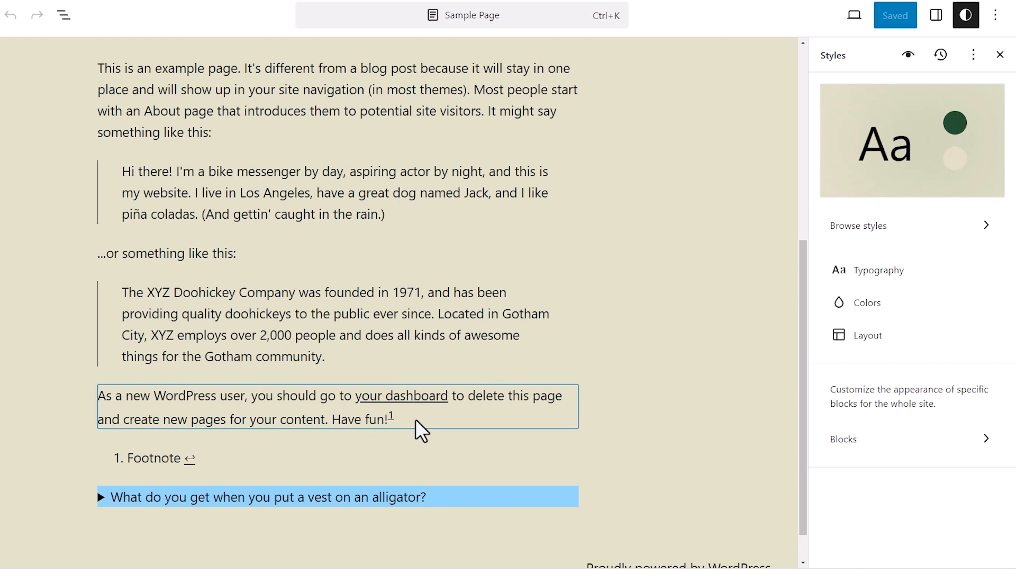
mouse_move(400, 429)
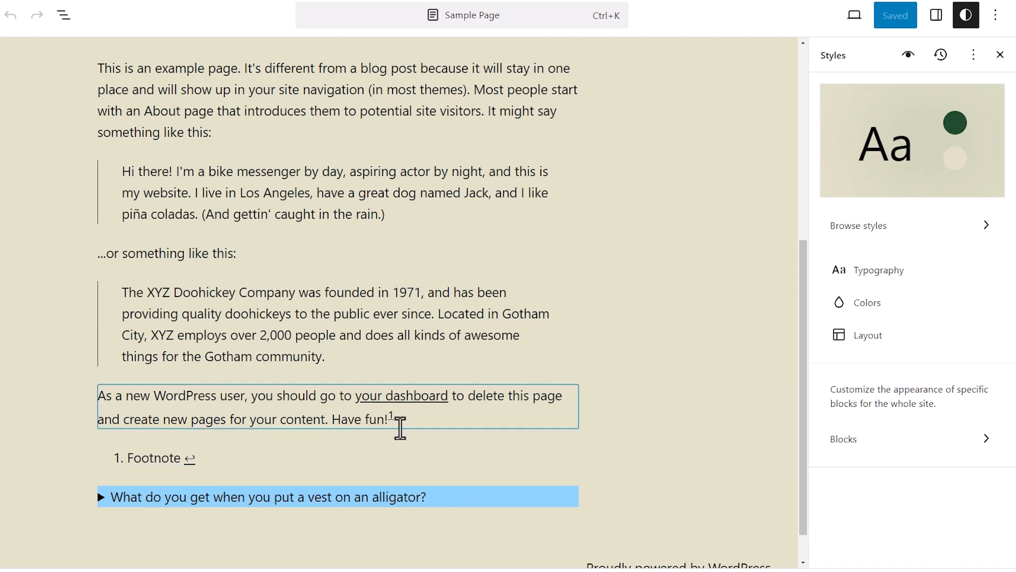
mouse_move(413, 430)
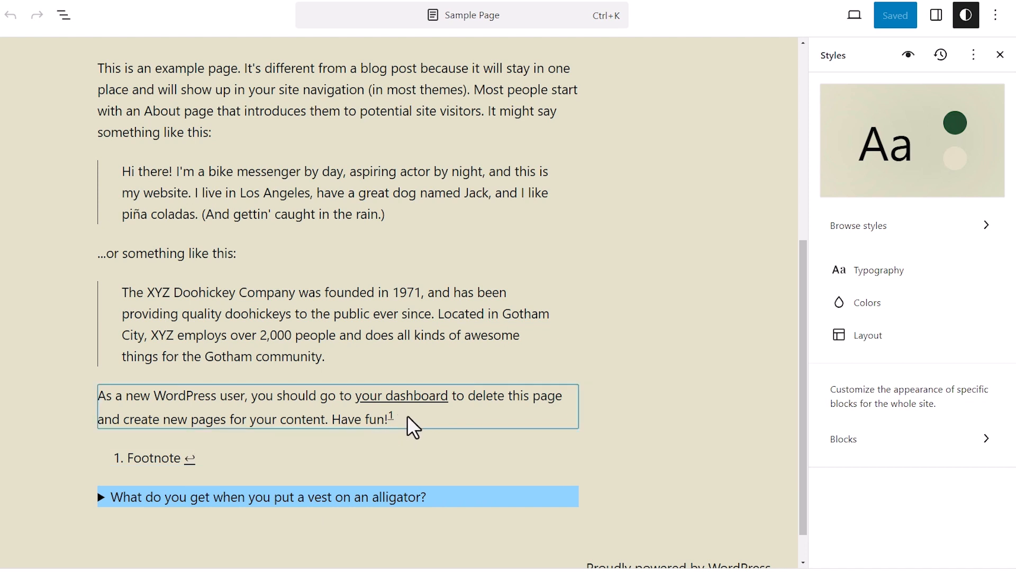
Add a footnote 'New Item of Note' to the bike-messenger quote
click(338, 406)
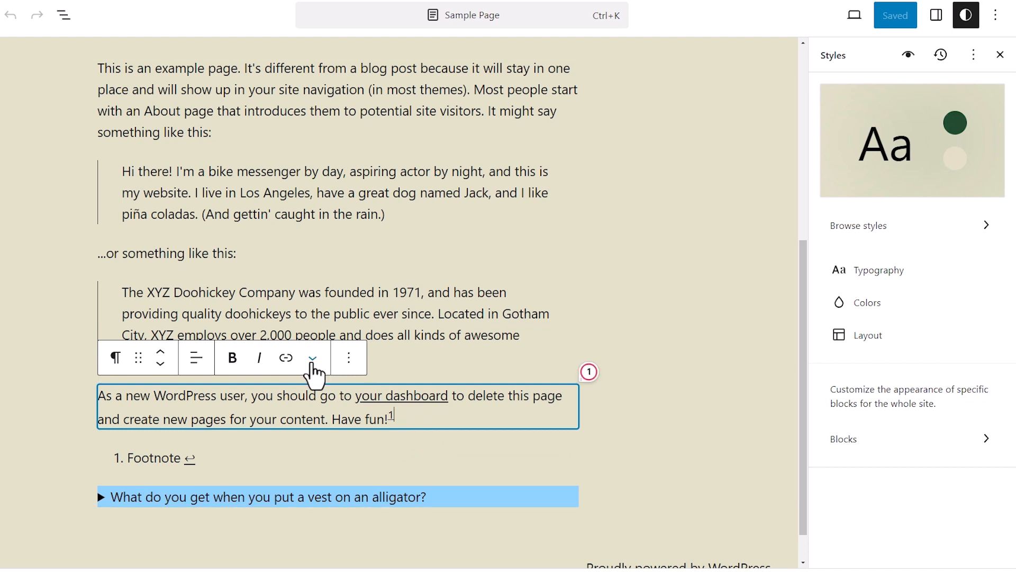
click(312, 358)
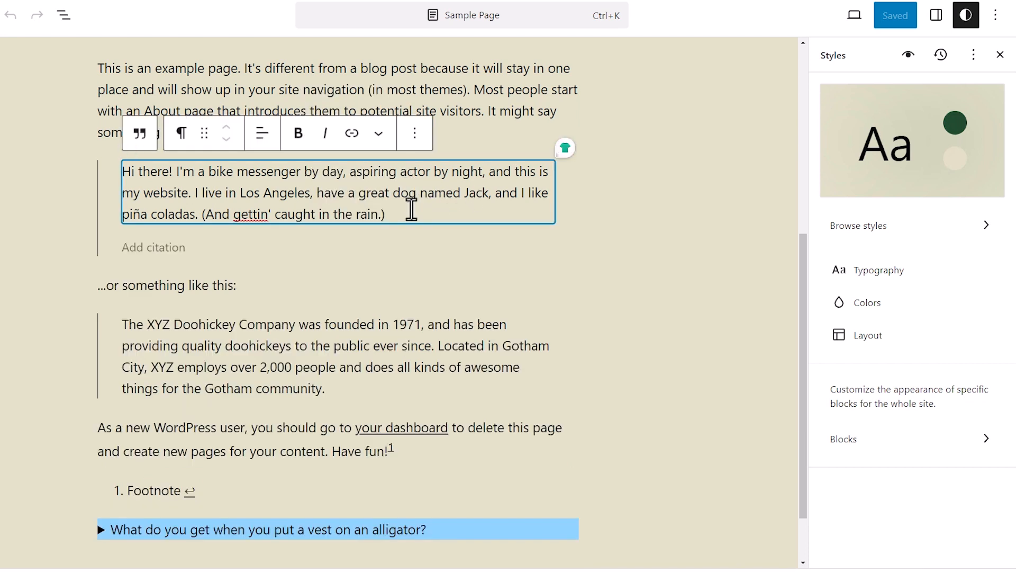
click(379, 132)
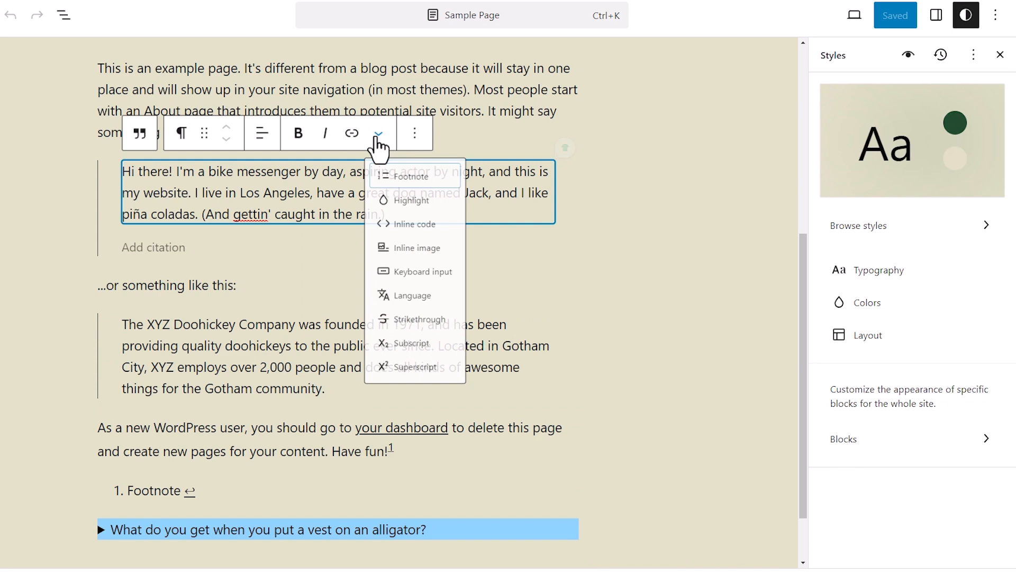
click(411, 175)
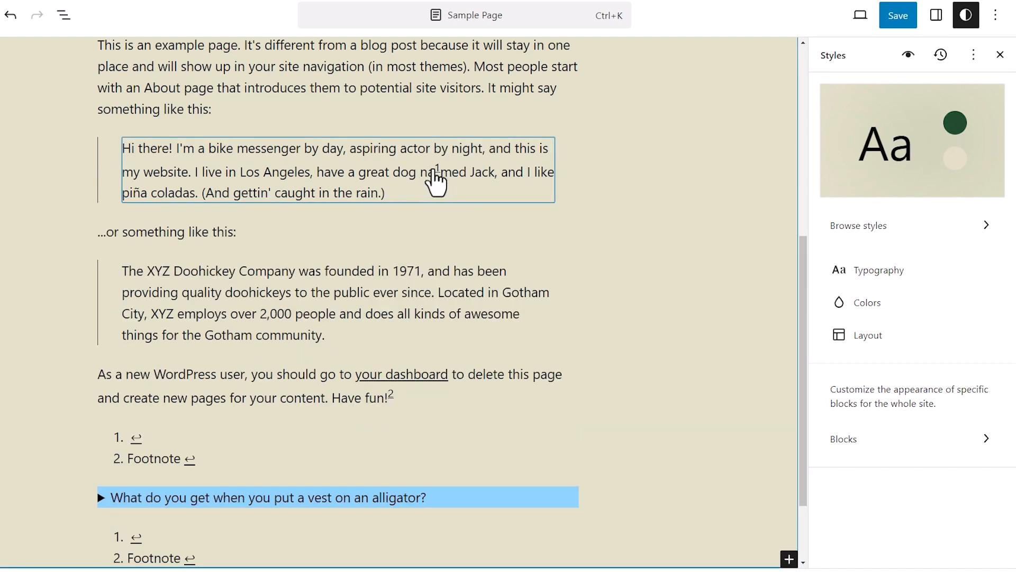
click(392, 374)
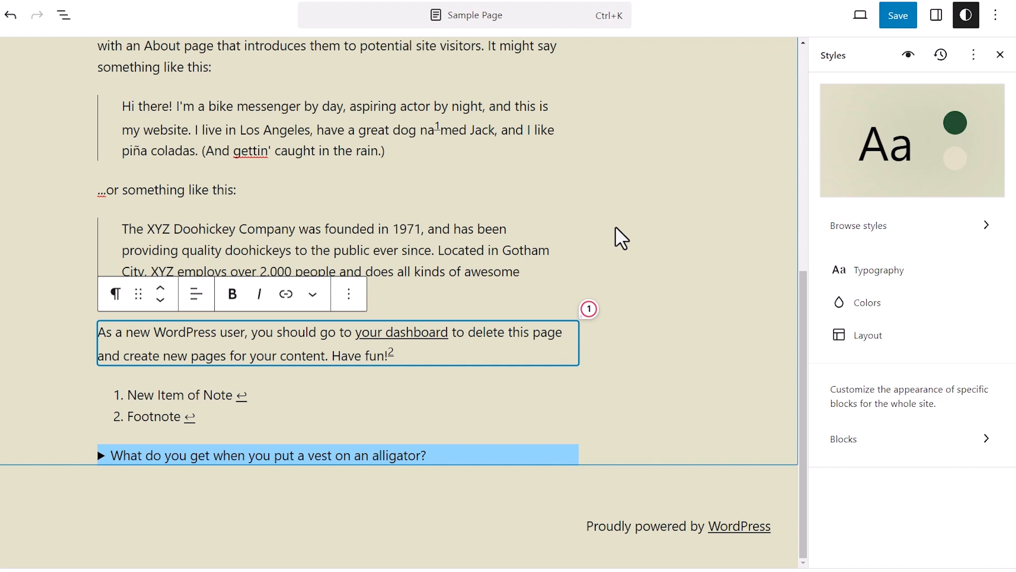
click(194, 190)
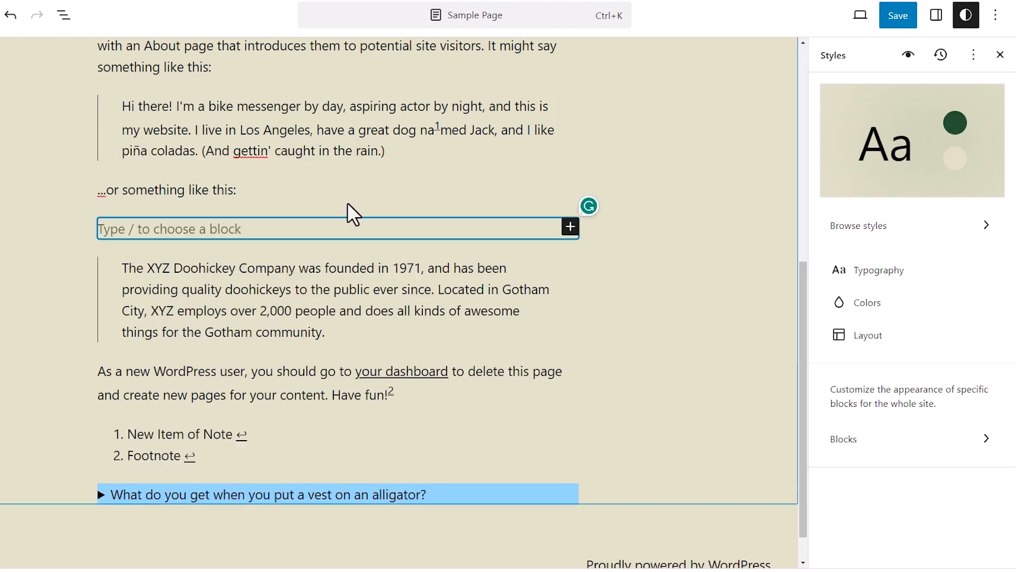
Turn the new block into a Details block via /det and expand the alligator joke
text(/)
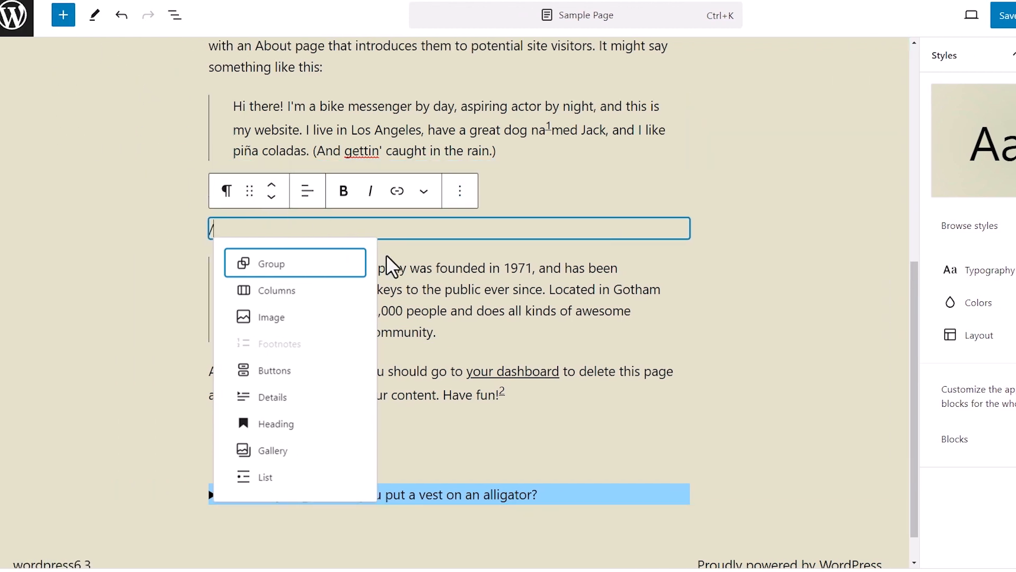
text(det)
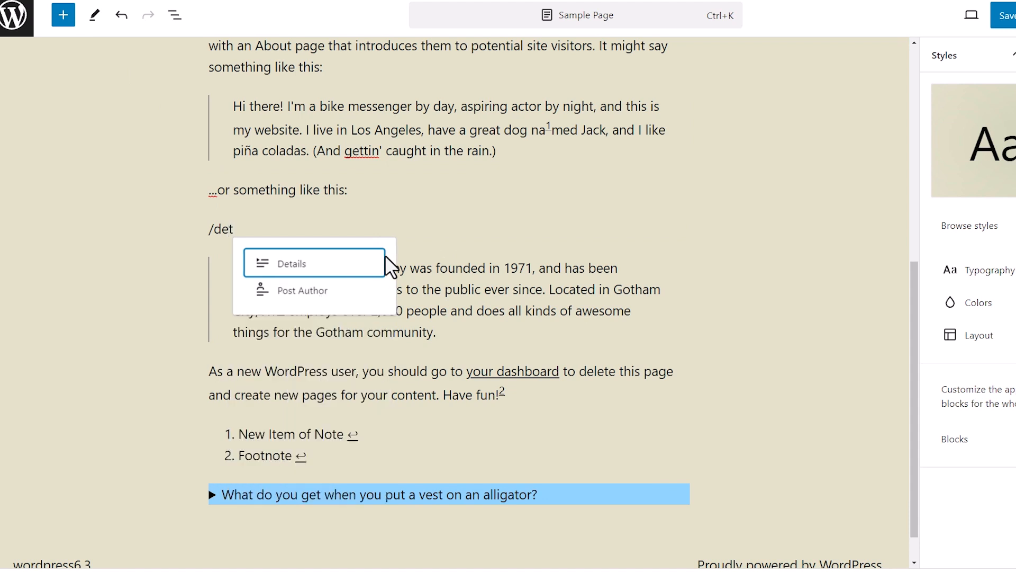
click(292, 263)
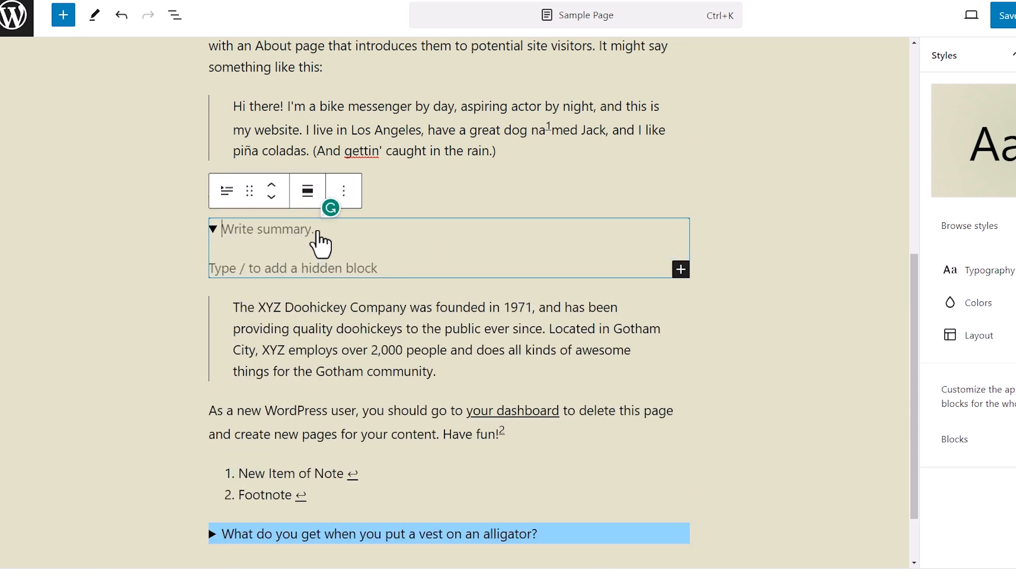
mouse_move(308, 283)
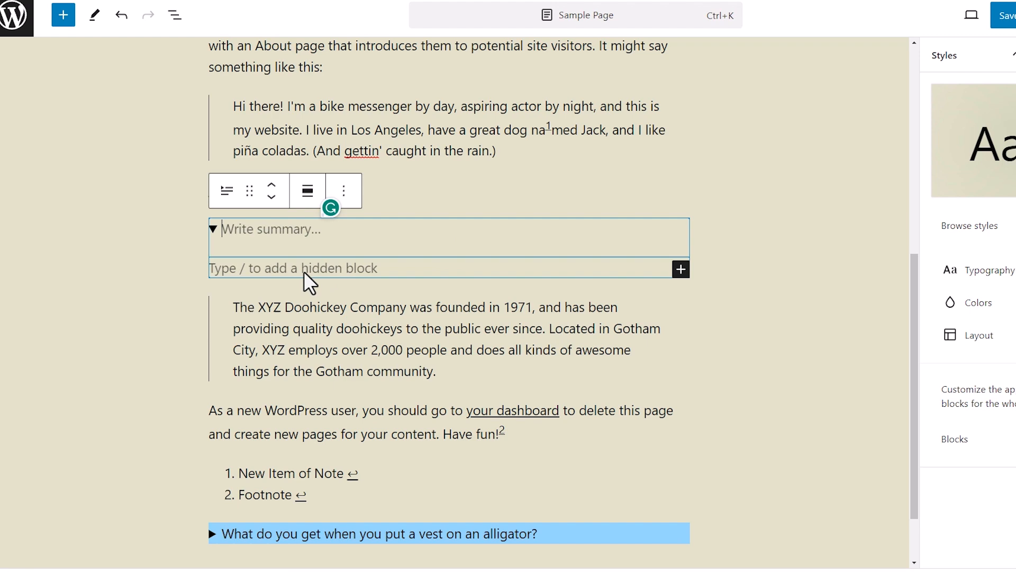
scroll(down, 3)
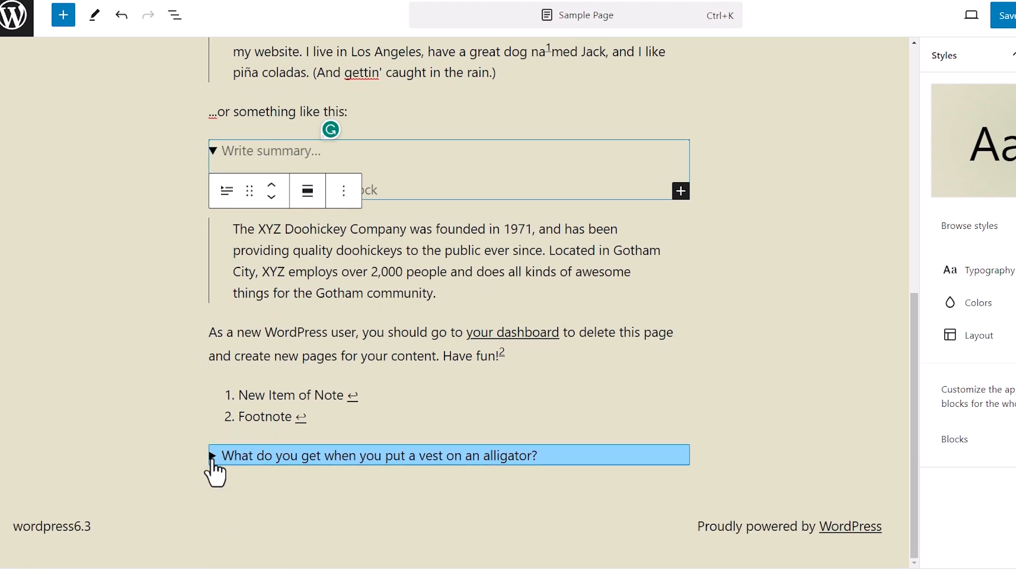
click(212, 455)
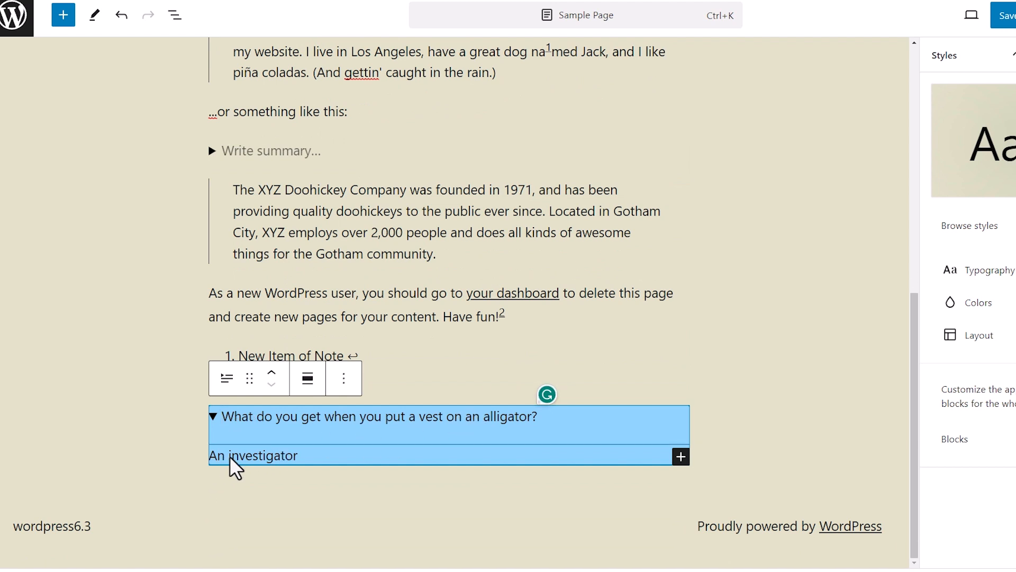
mouse_move(340, 464)
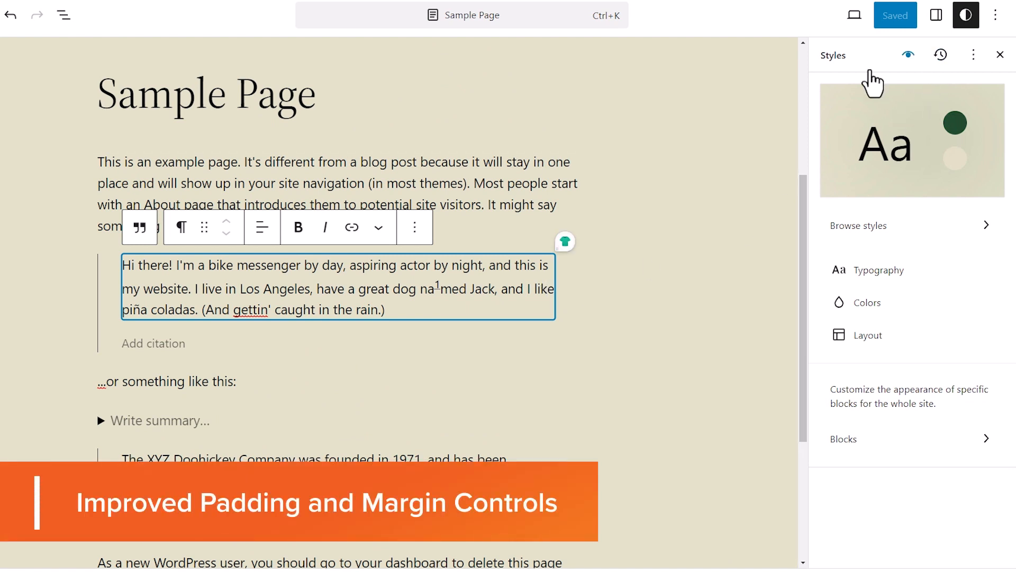
Give the bike-messenger quote paragraph padding of 3 on all sides
click(936, 14)
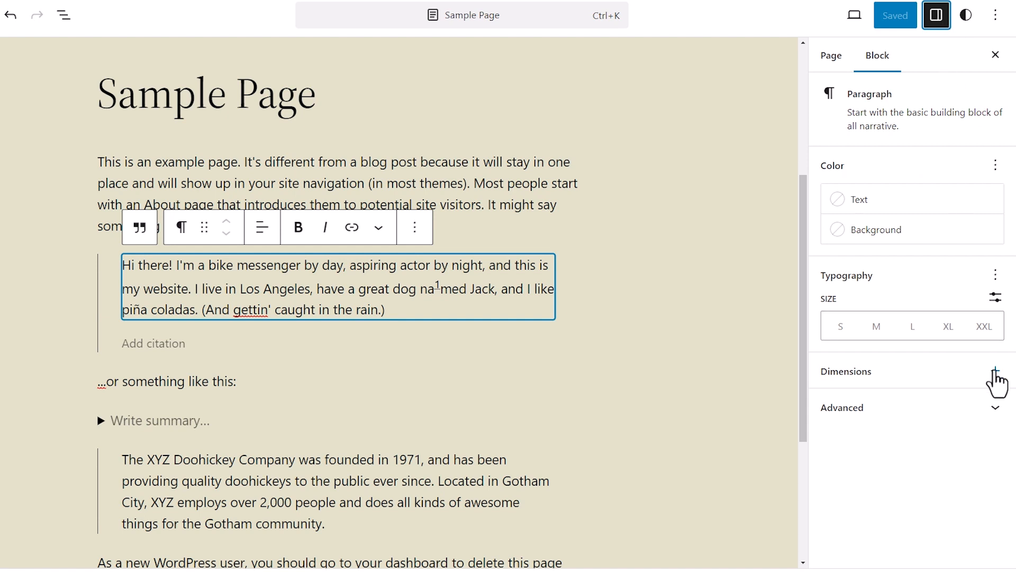
click(996, 370)
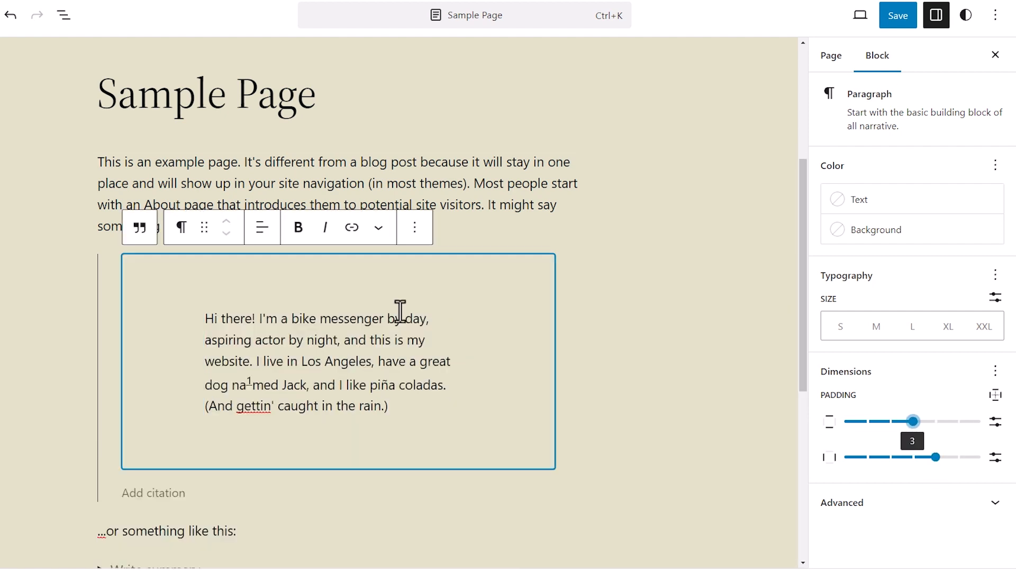
scroll(down, 3)
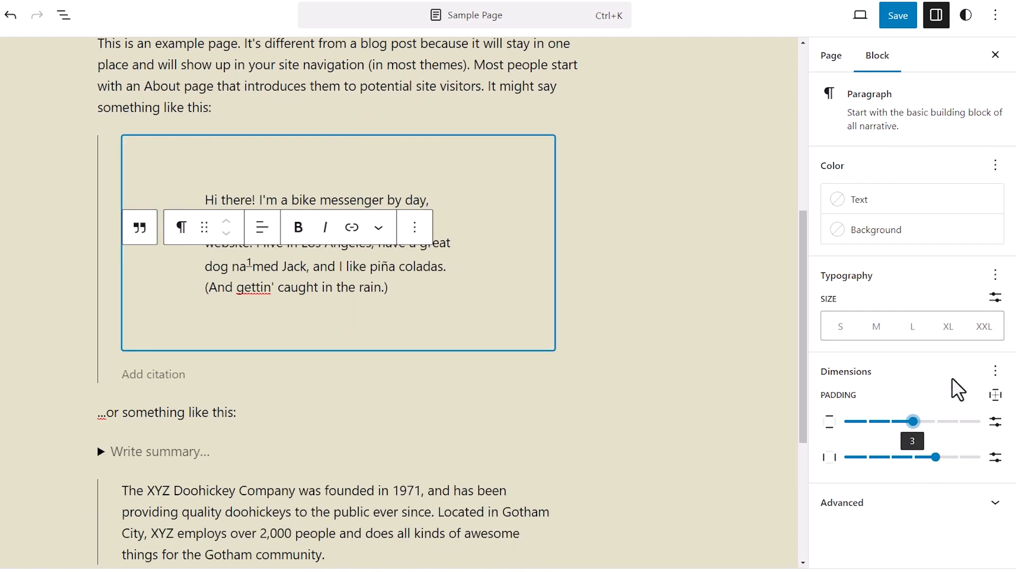
mouse_move(867, 547)
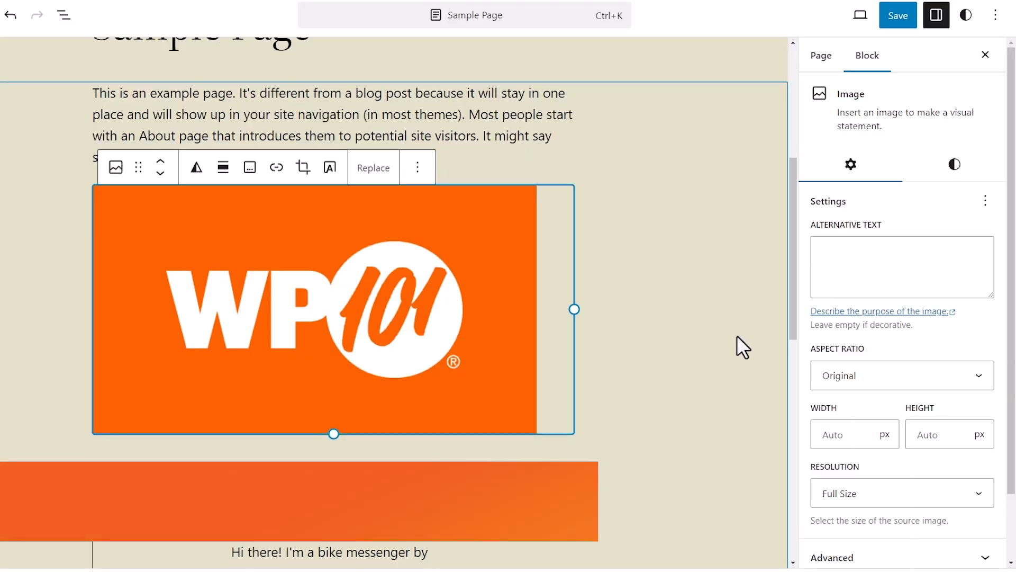
In the WP101 image's Settings, choose Standard - 4:3 from the Aspect Ratio dropdown
scroll(down, 3)
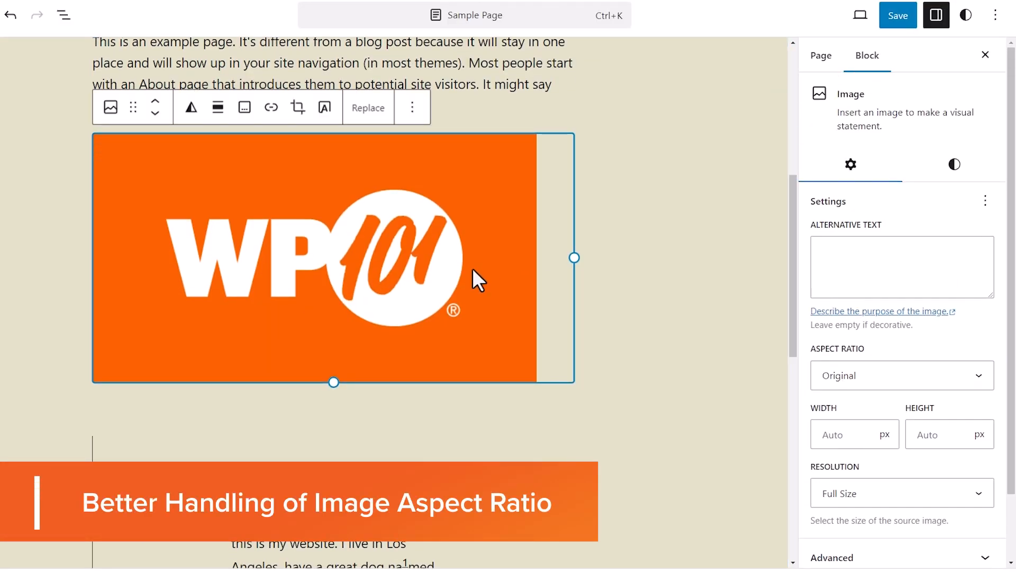
click(955, 165)
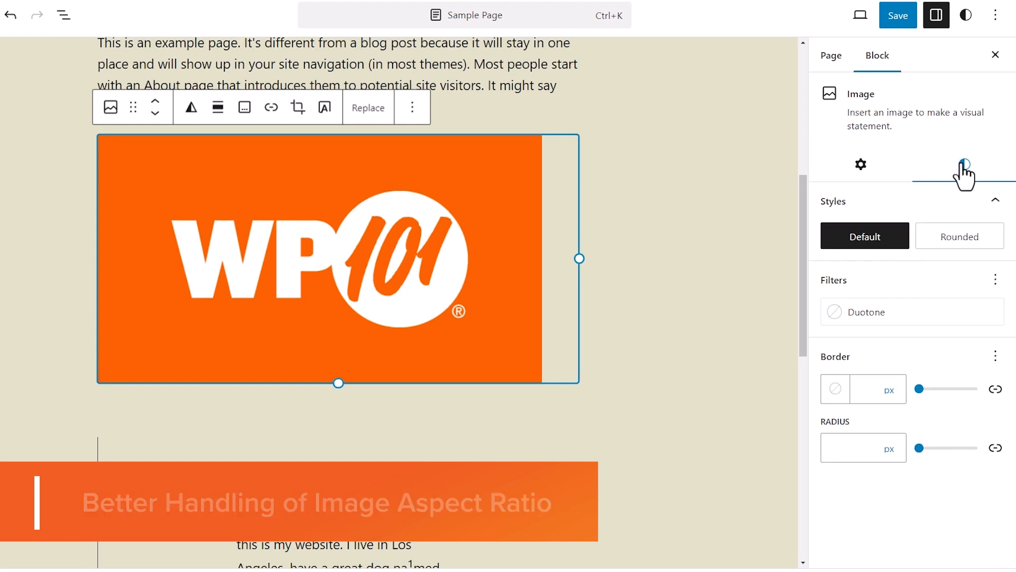
click(860, 164)
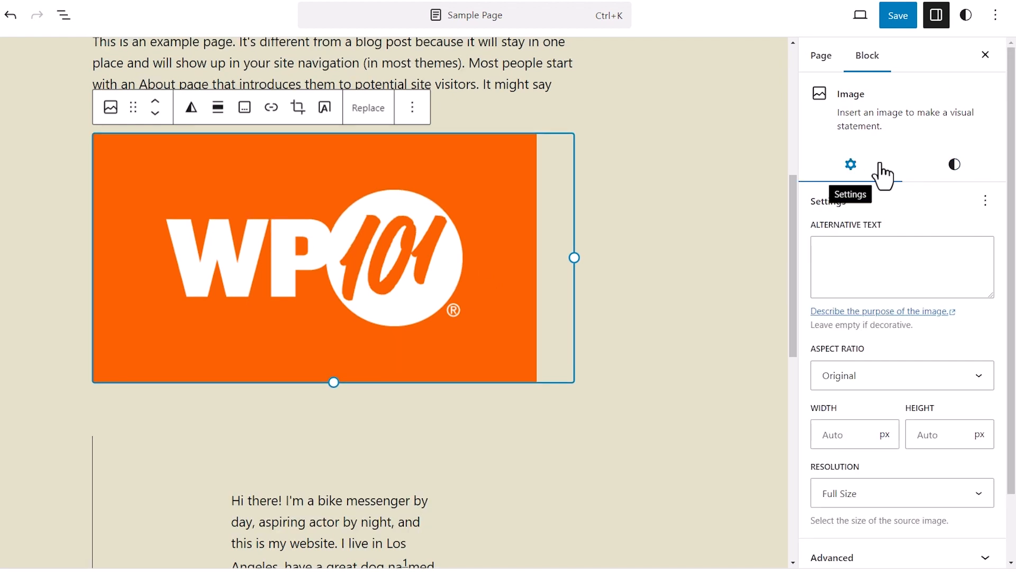
click(901, 375)
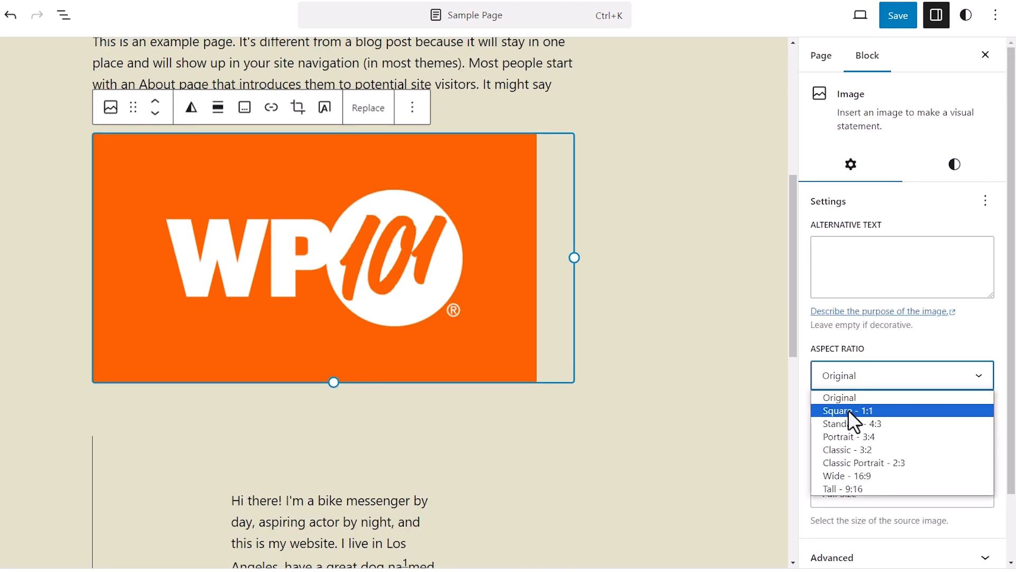
click(847, 411)
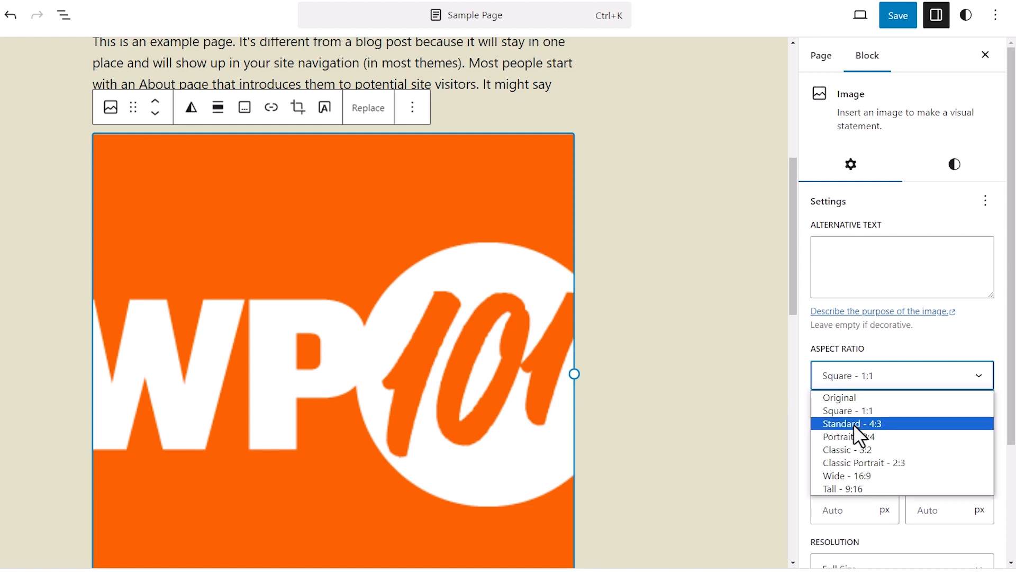
click(850, 424)
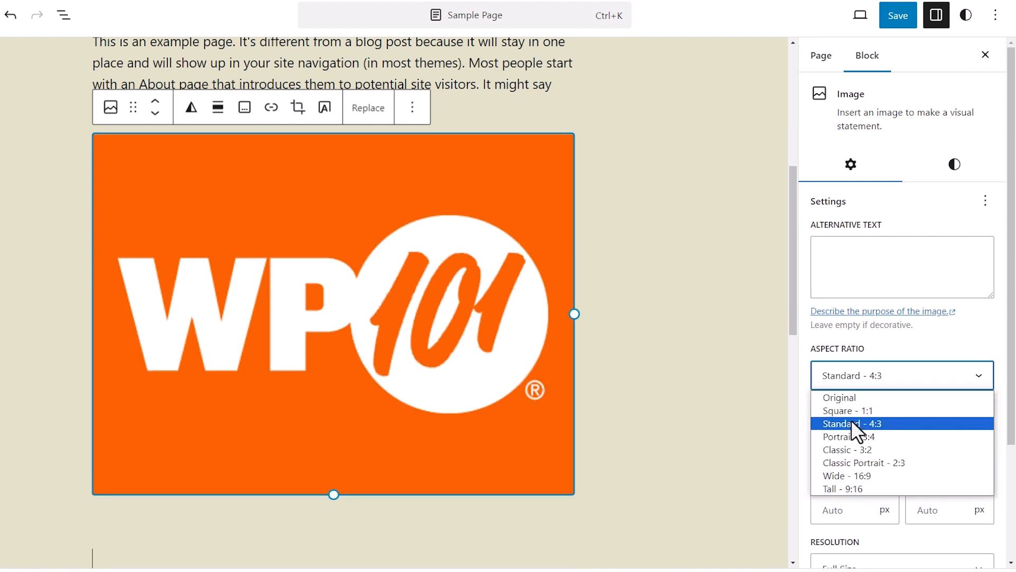
mouse_move(843, 398)
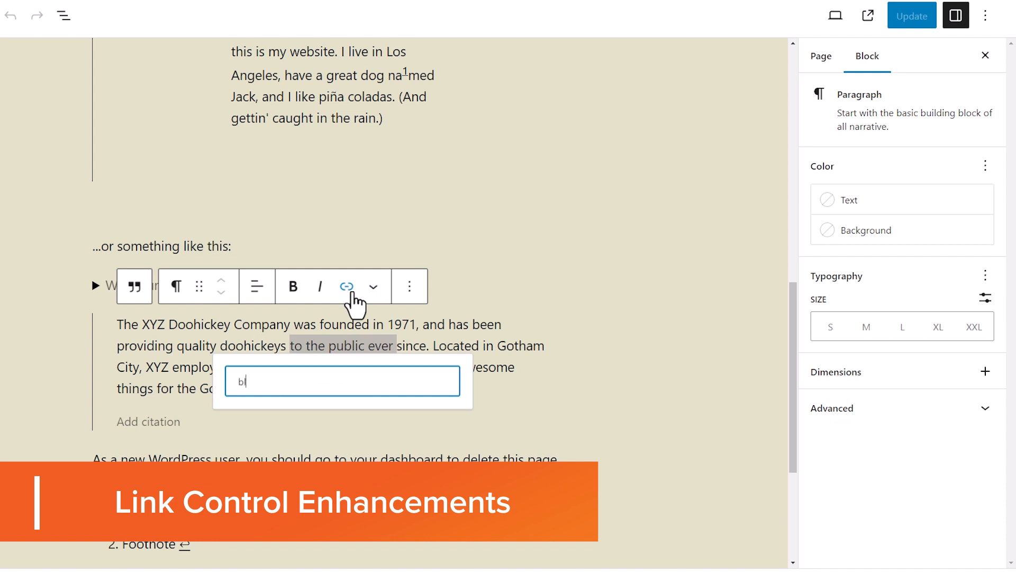
Edit the Sample Page link on 'to the public ever' so it opens in a new tab
text(log)
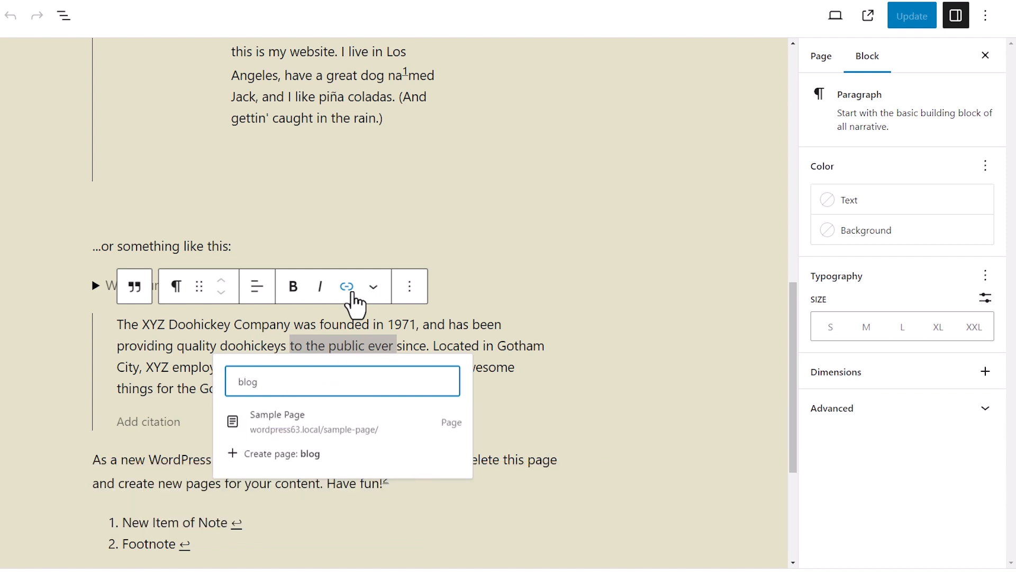
mouse_move(344, 424)
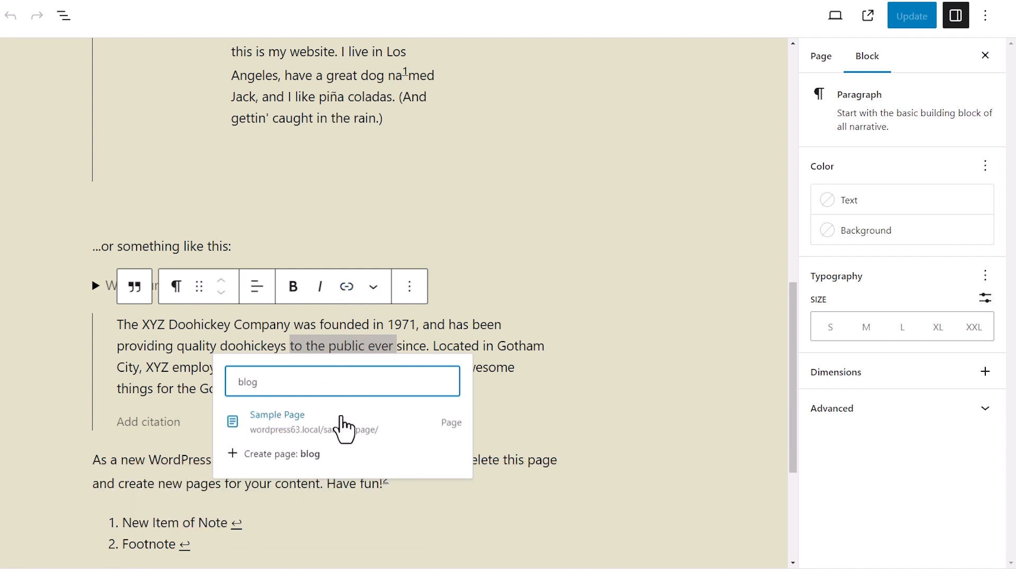
mouse_move(320, 467)
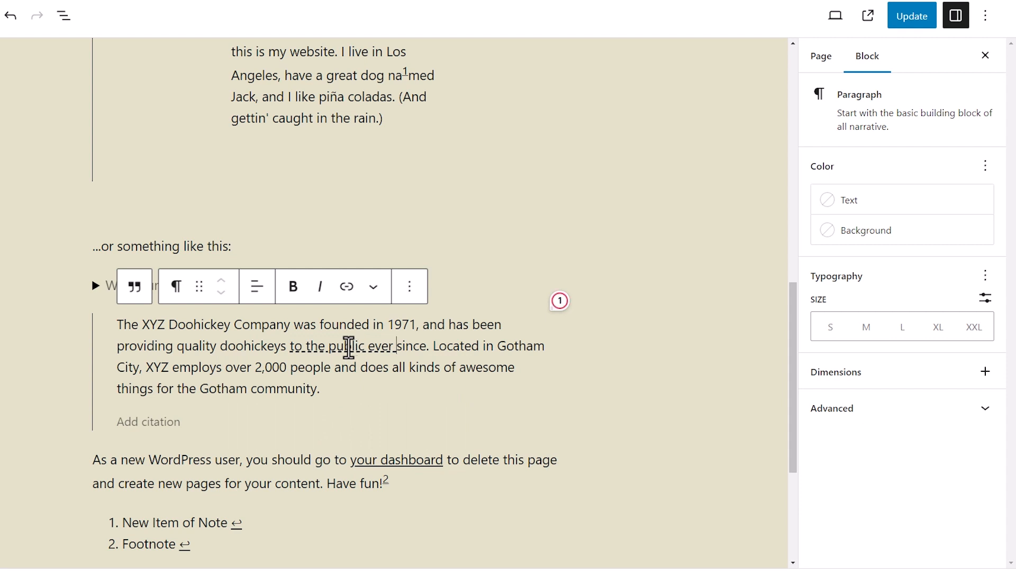
click(346, 285)
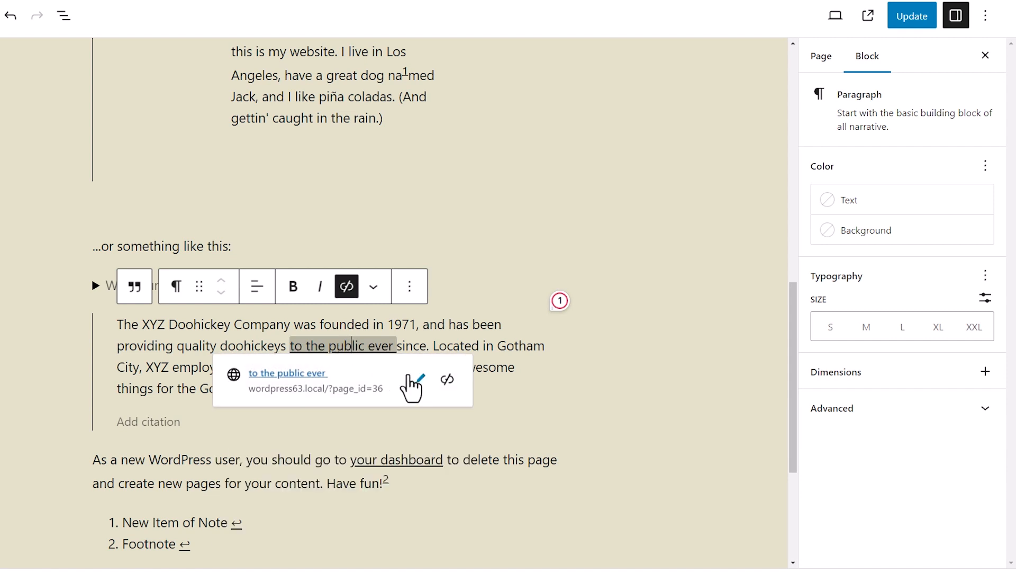
click(415, 381)
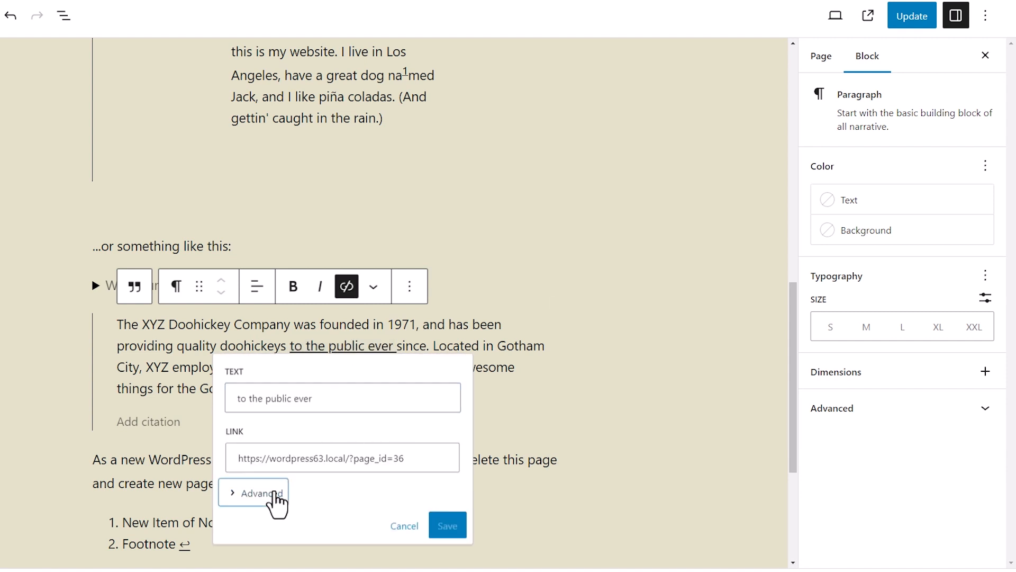
click(254, 493)
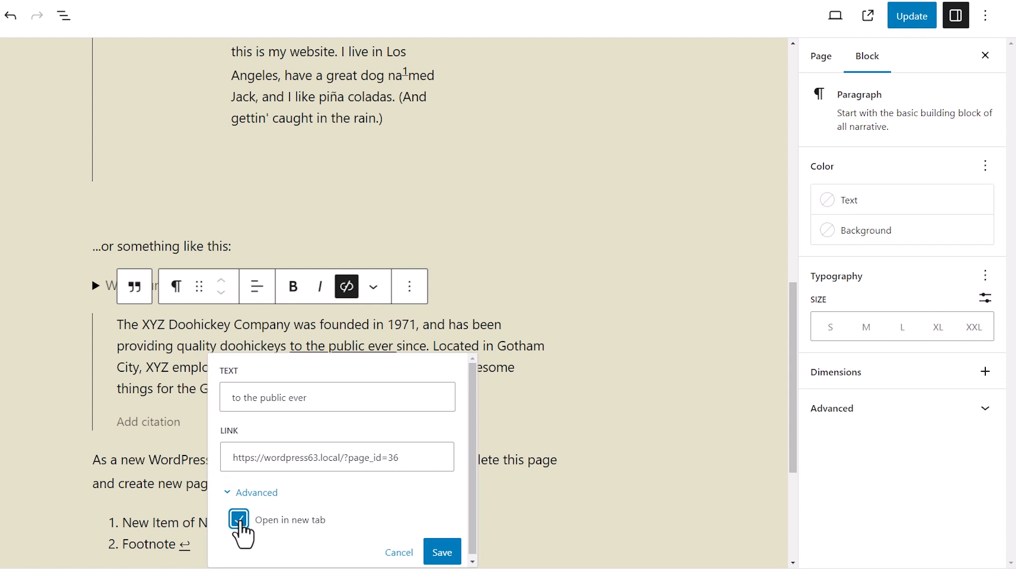
click(239, 519)
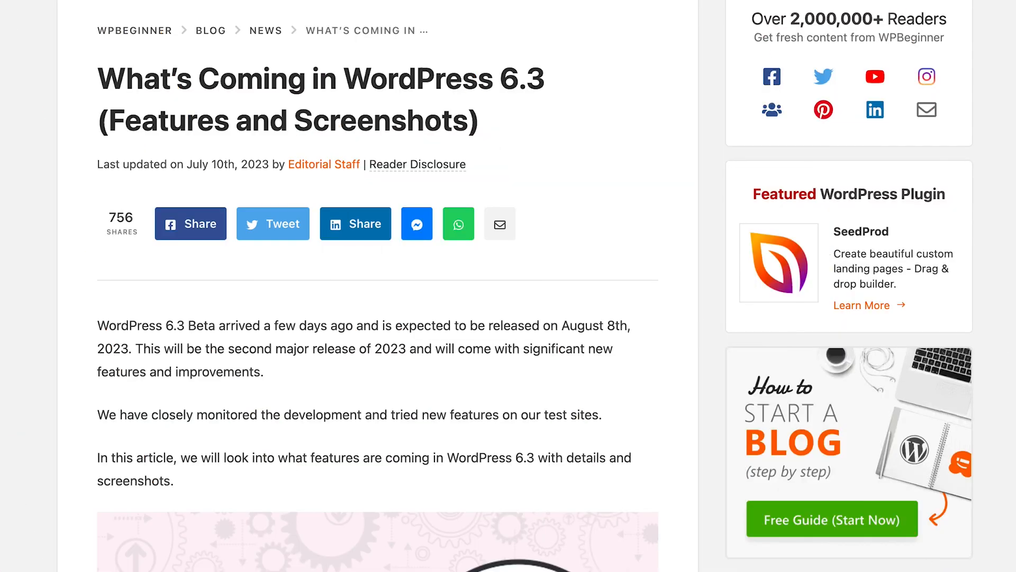
scroll(down, 3)
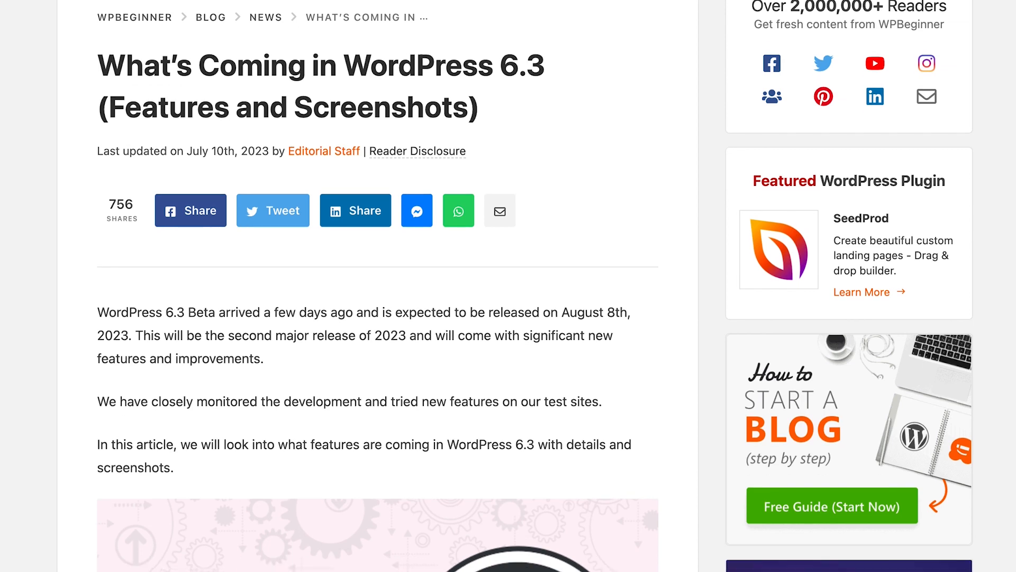
scroll(down, 3)
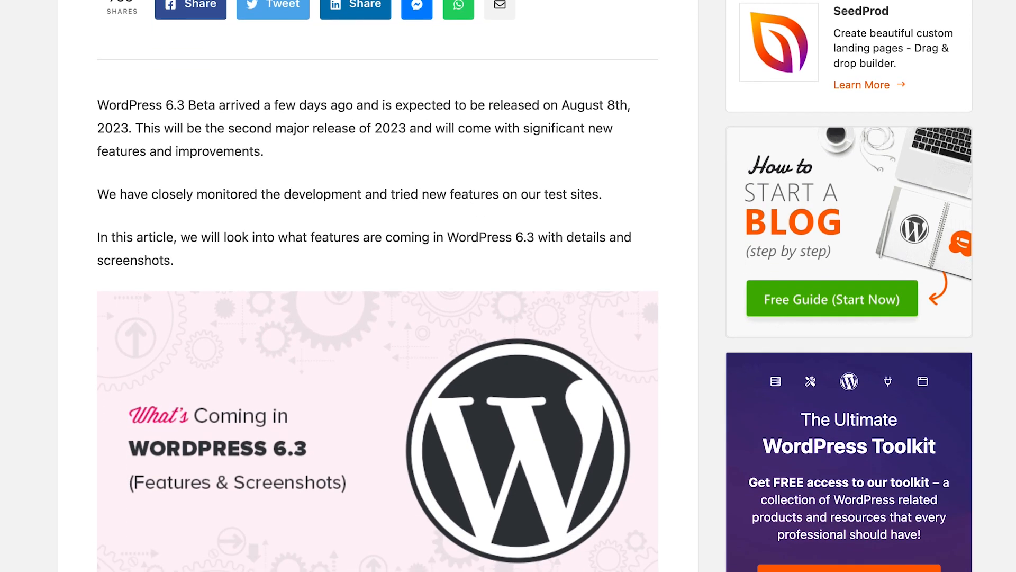
scroll(down, 3)
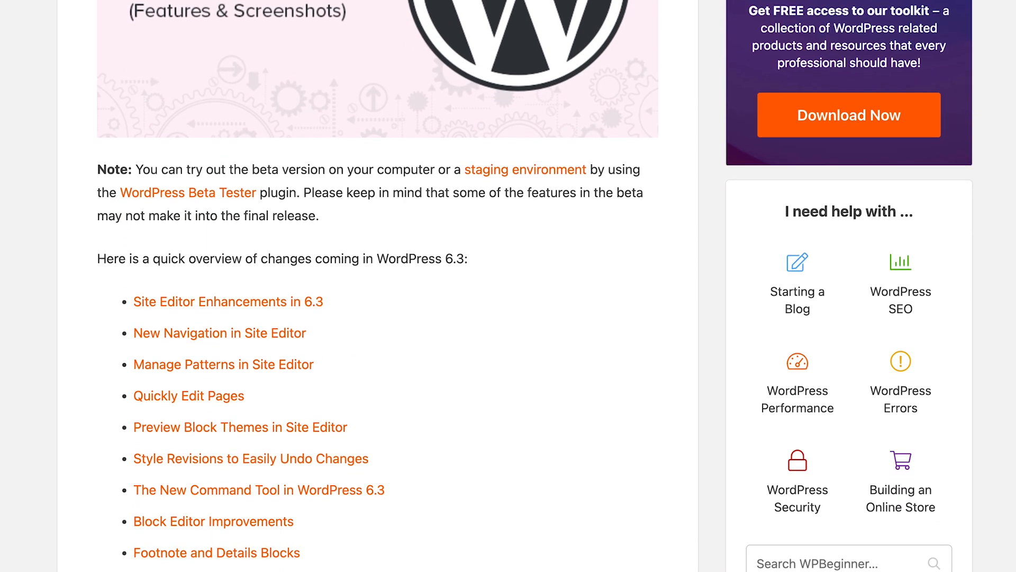
scroll(down, 3)
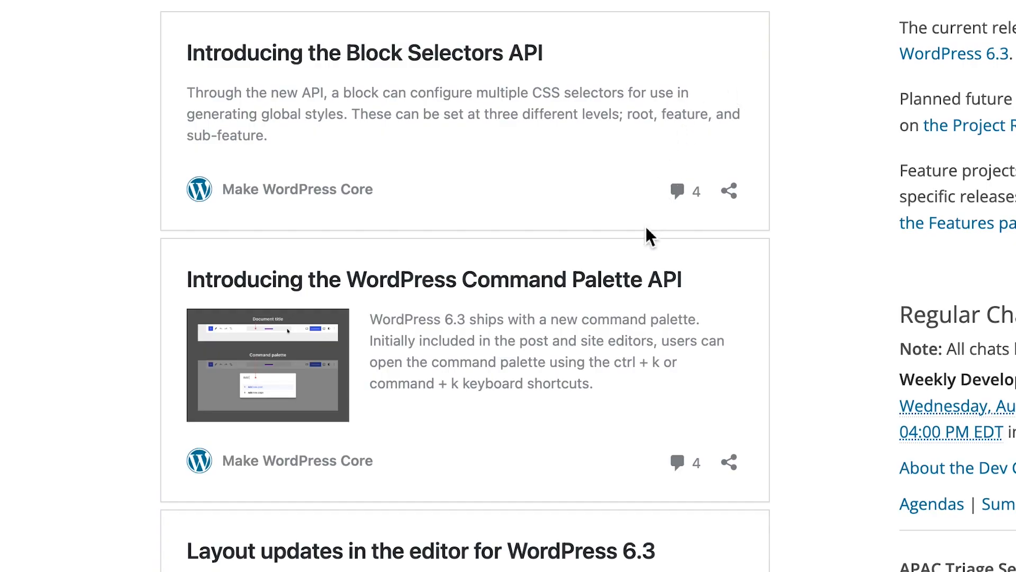
scroll(down, 3)
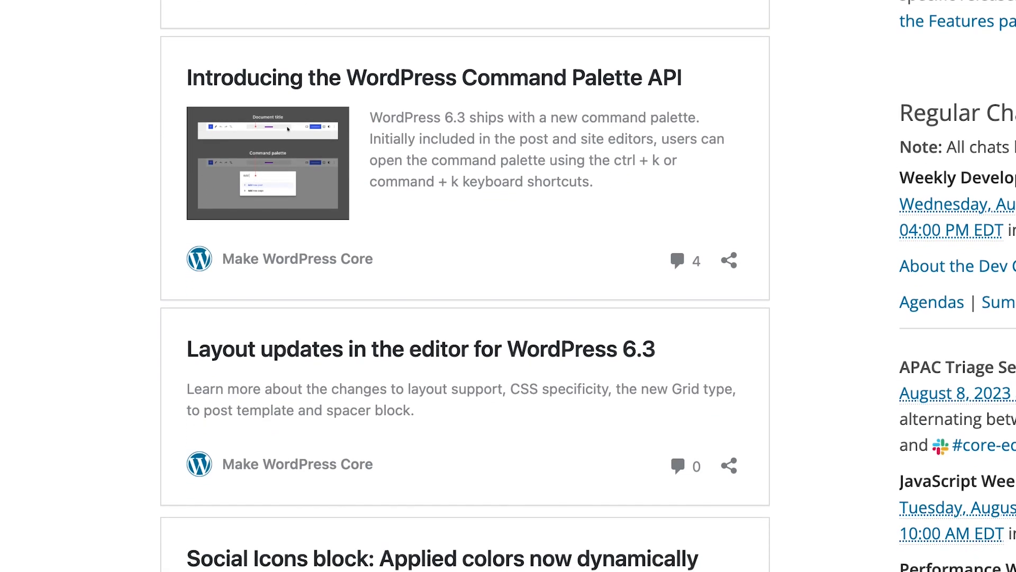
scroll(down, 3)
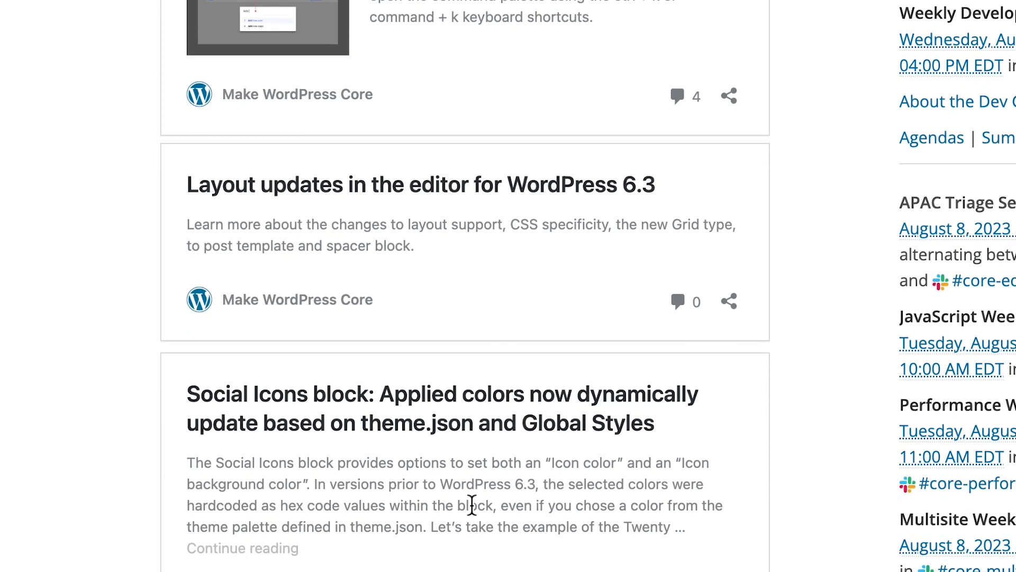